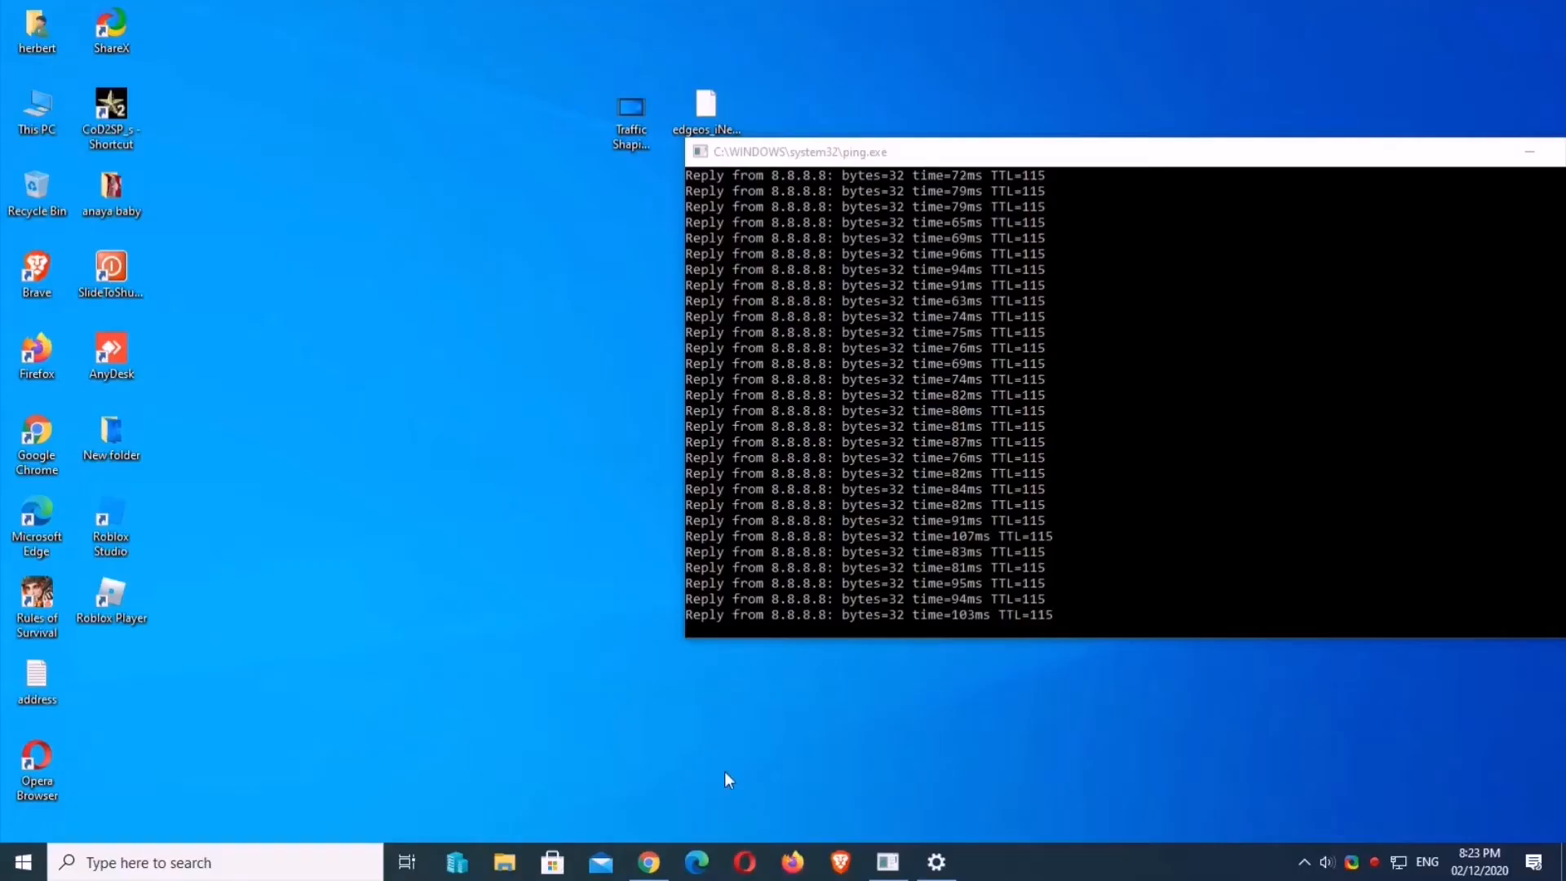
# - Launch Google Chrome from the taskbar next to the running ping to 8.8.8.8
pyautogui.click(647, 862)
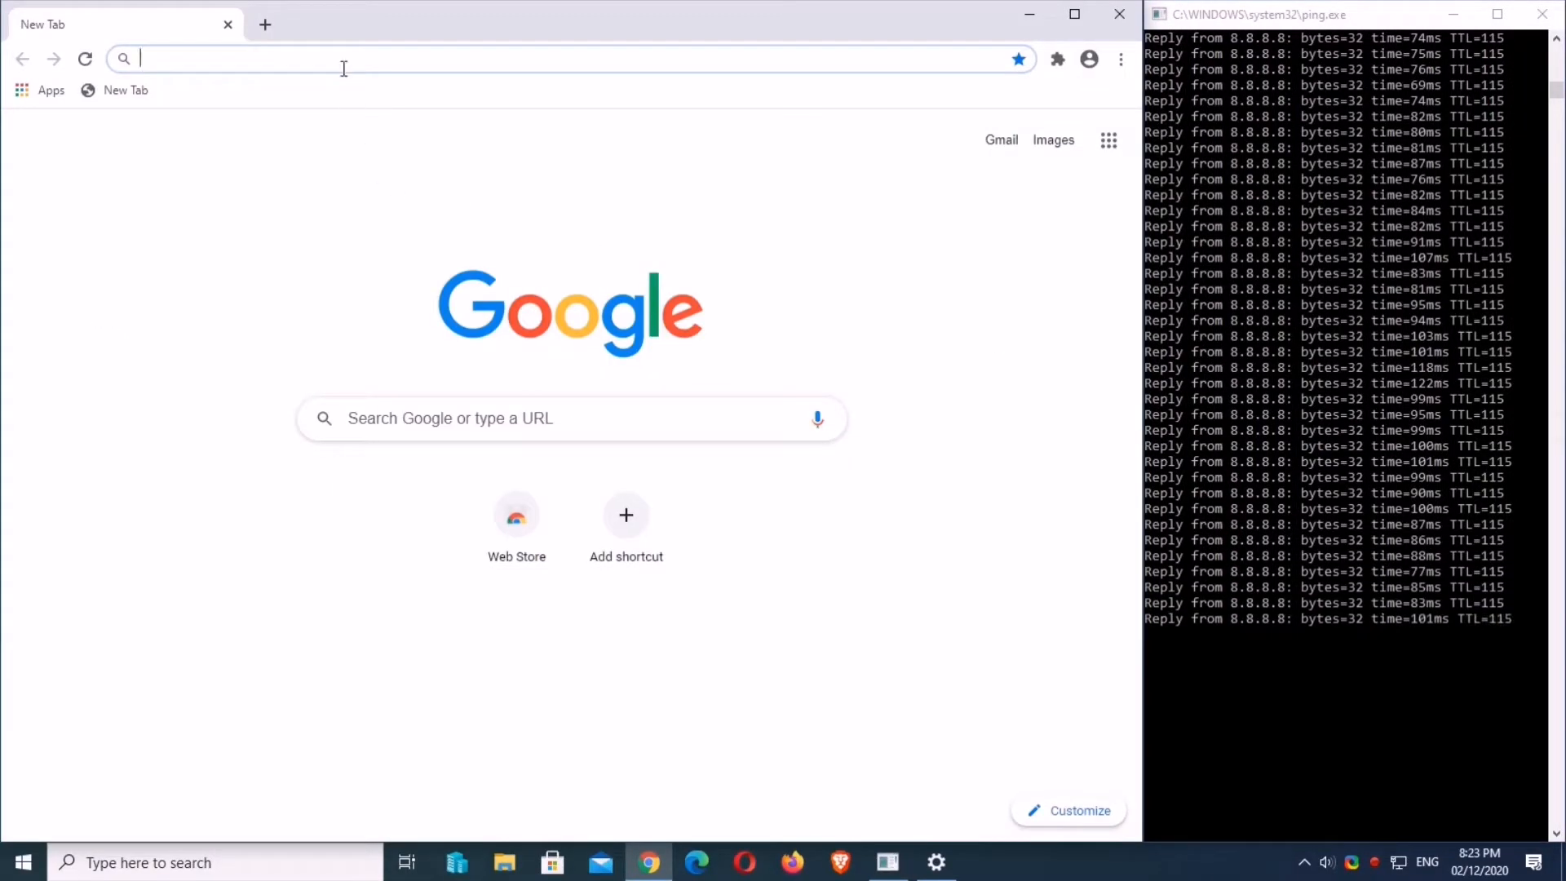
# - Search 'sp' and load the Speedtest by Ookla site from the results
pyautogui.write('sp')
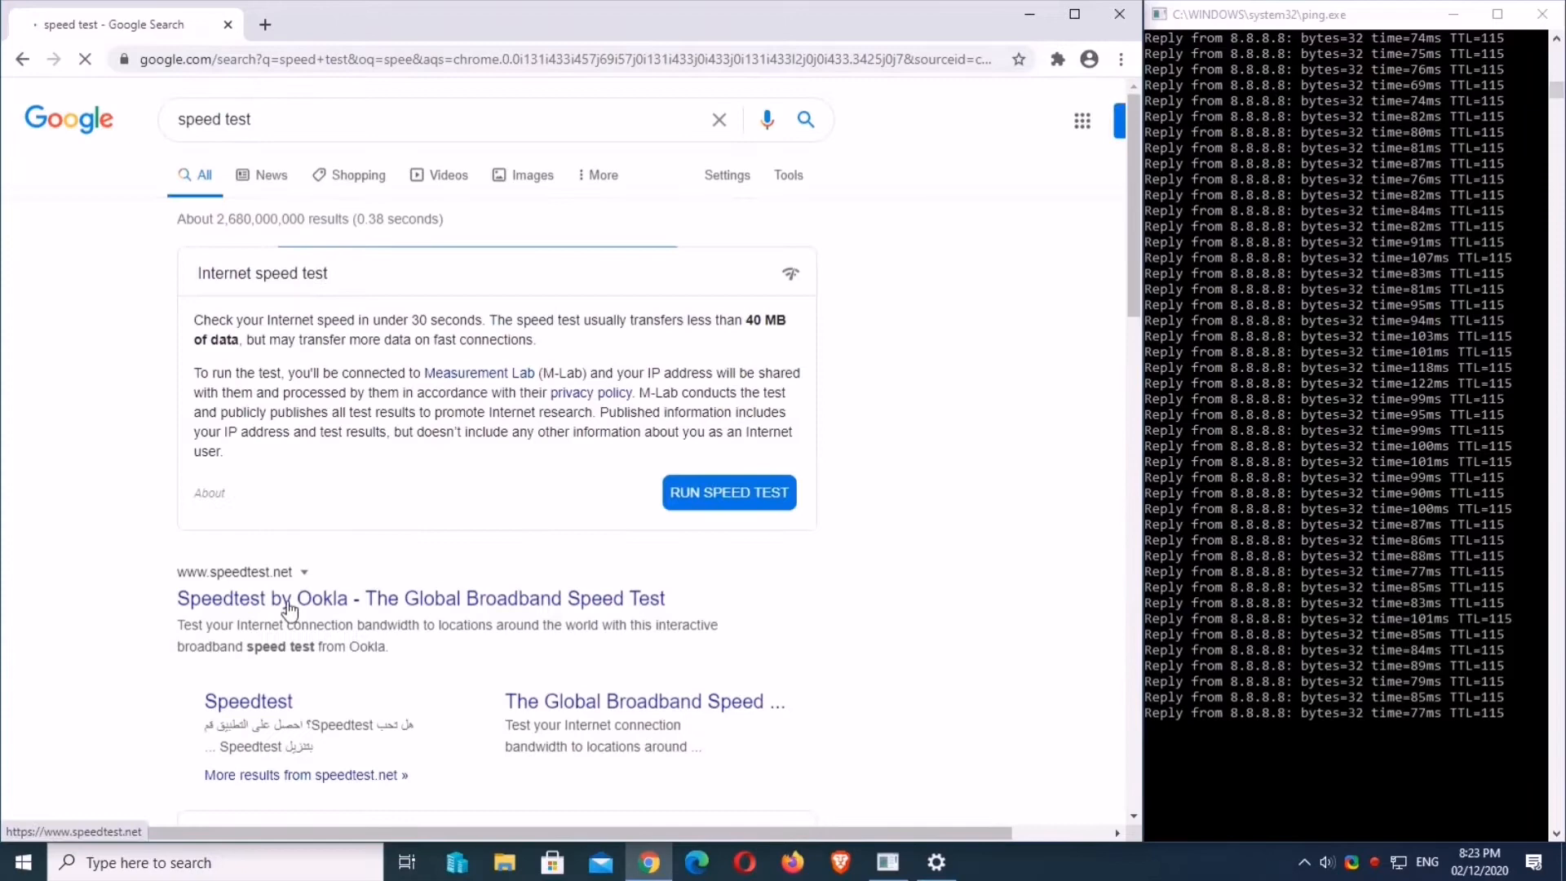
pyautogui.click(419, 599)
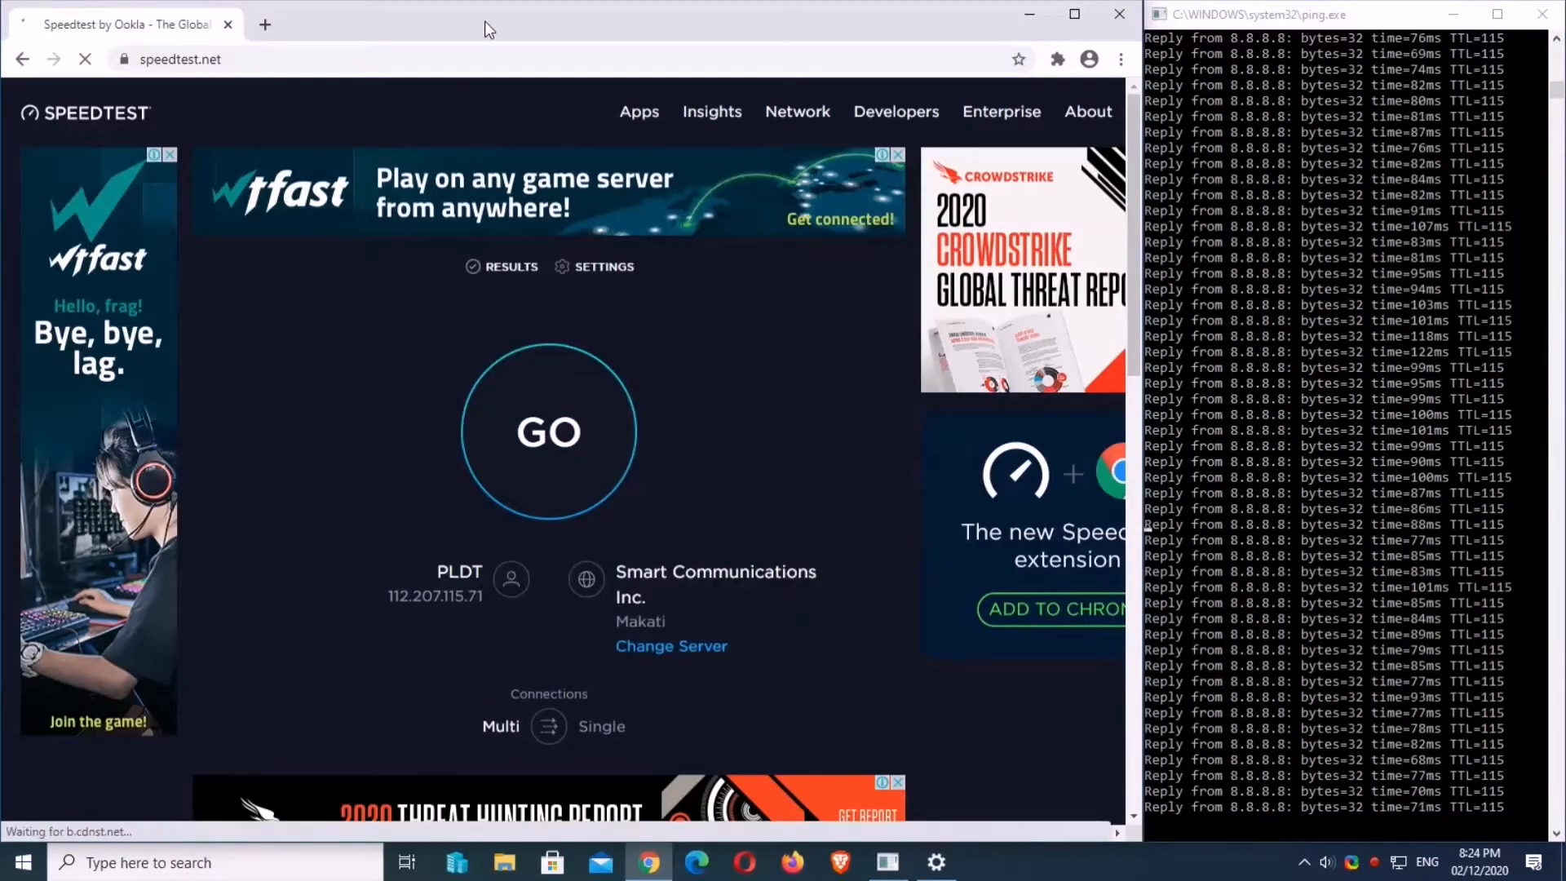
# - Switch the test server to PLDT Manila and start the speed test
pyautogui.click(670, 646)
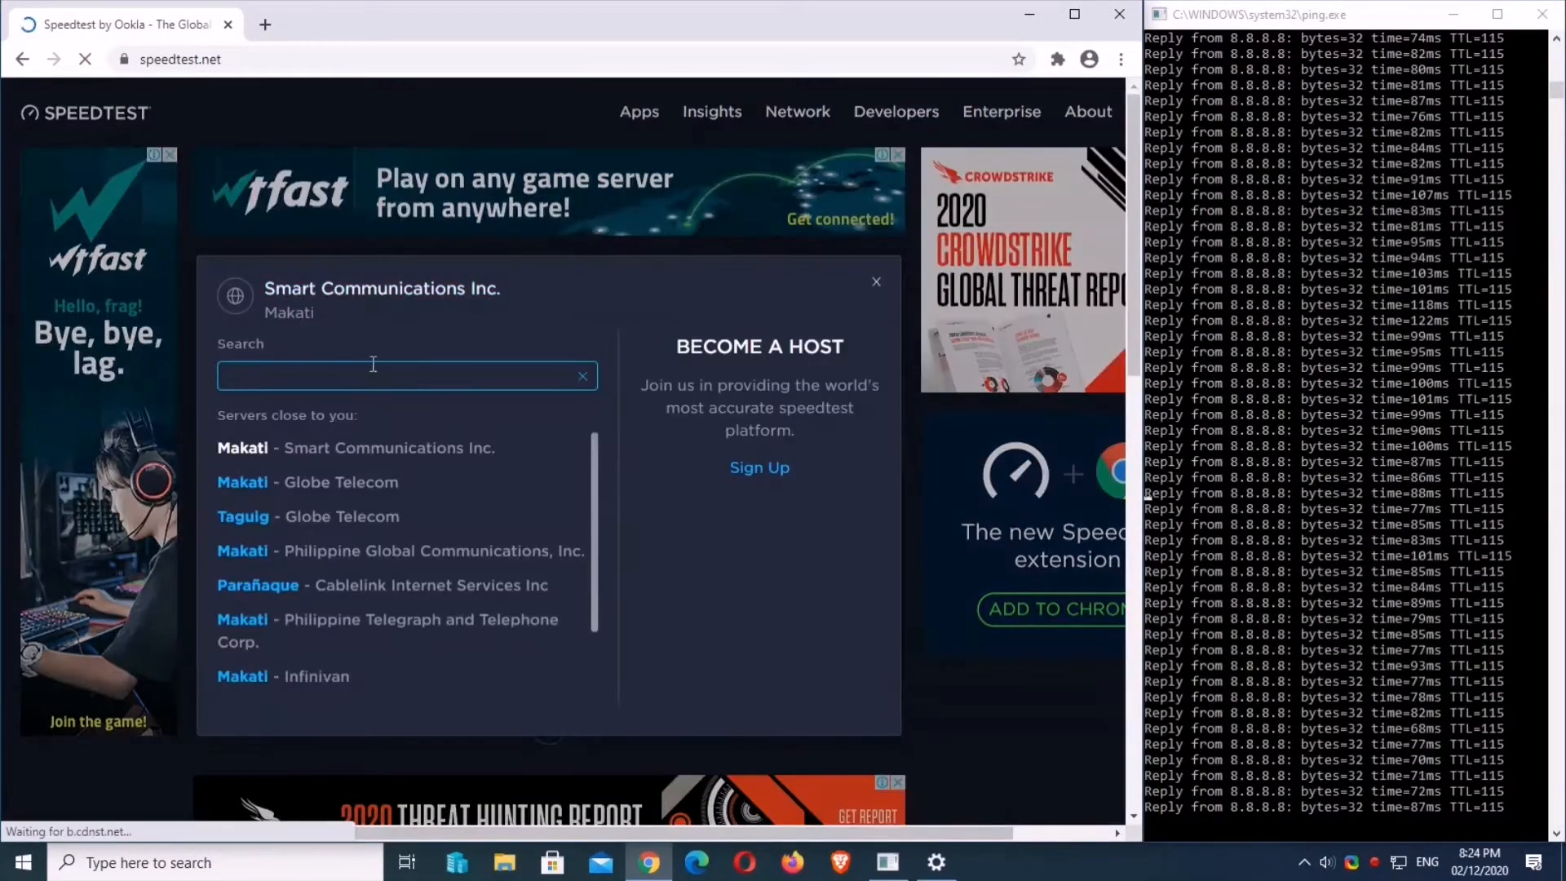
pyautogui.write('pl')
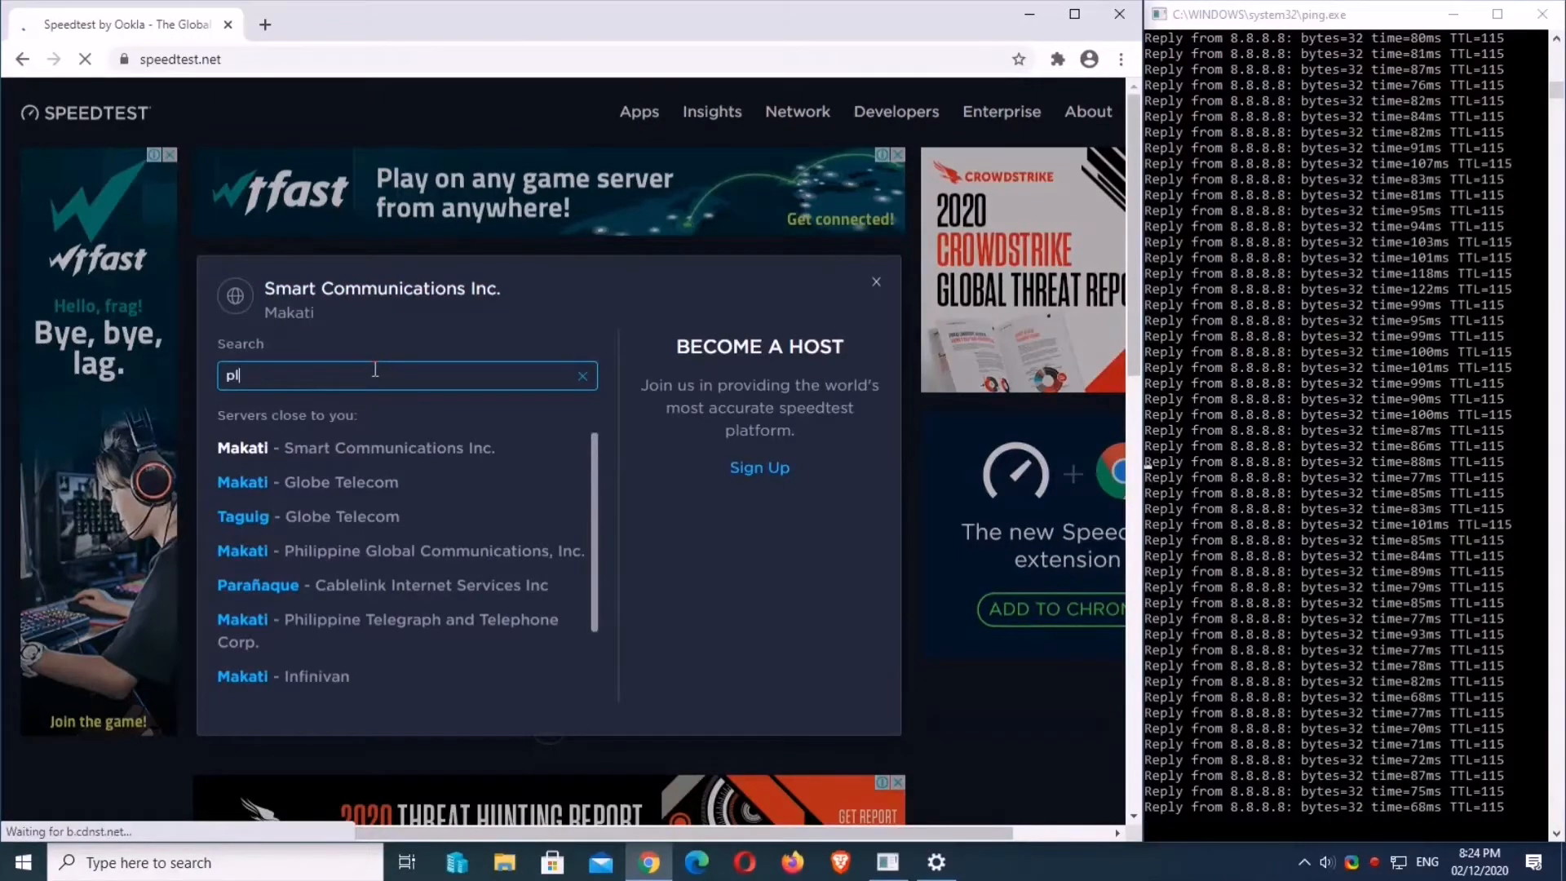
pyautogui.click(874, 281)
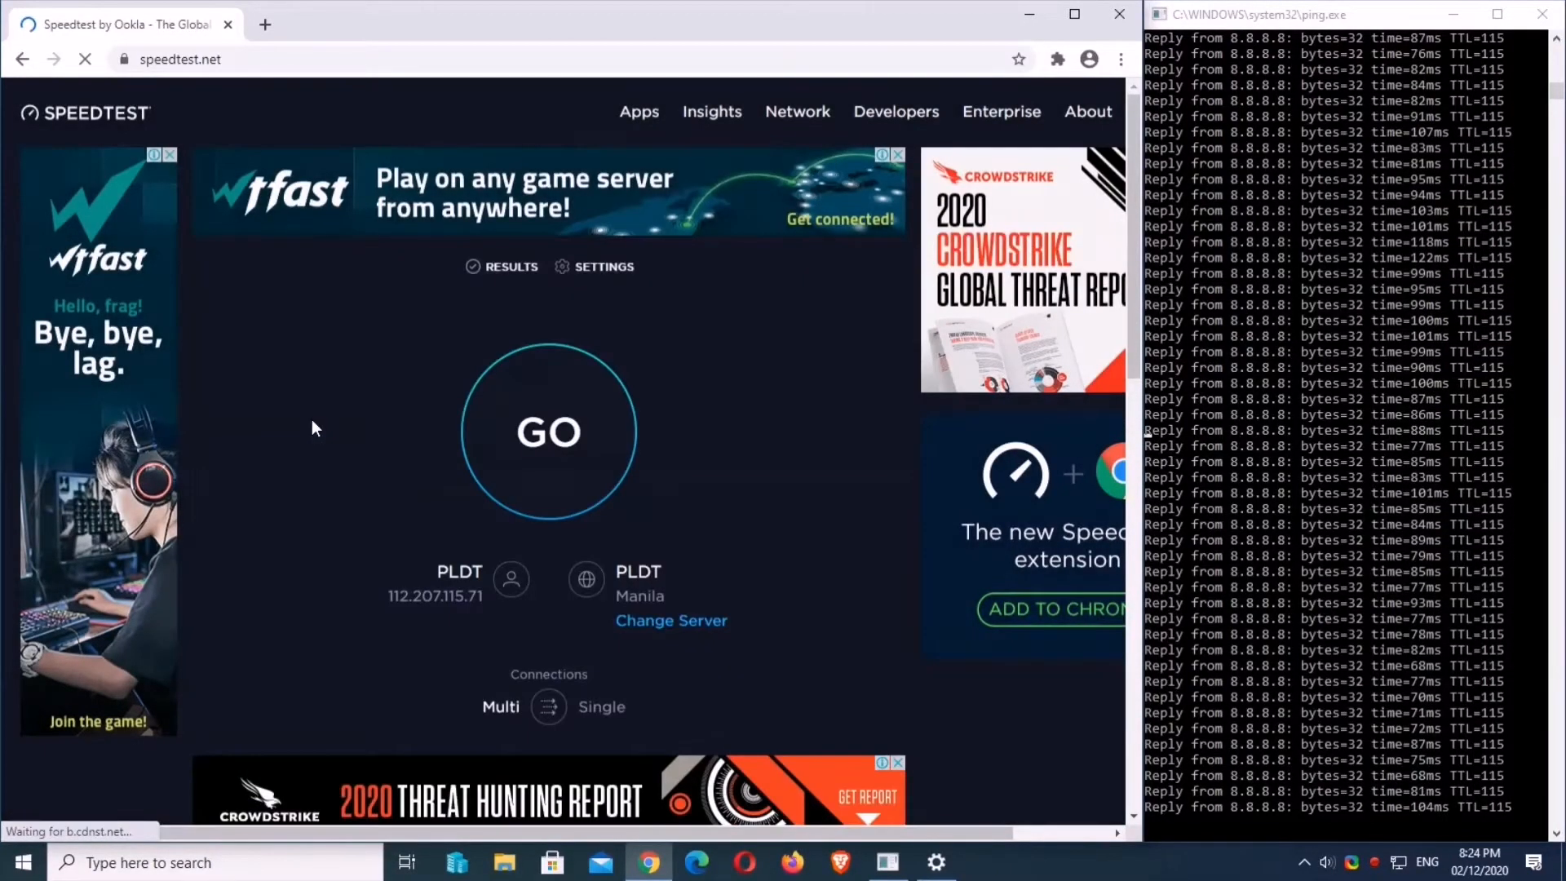
pyautogui.click(548, 431)
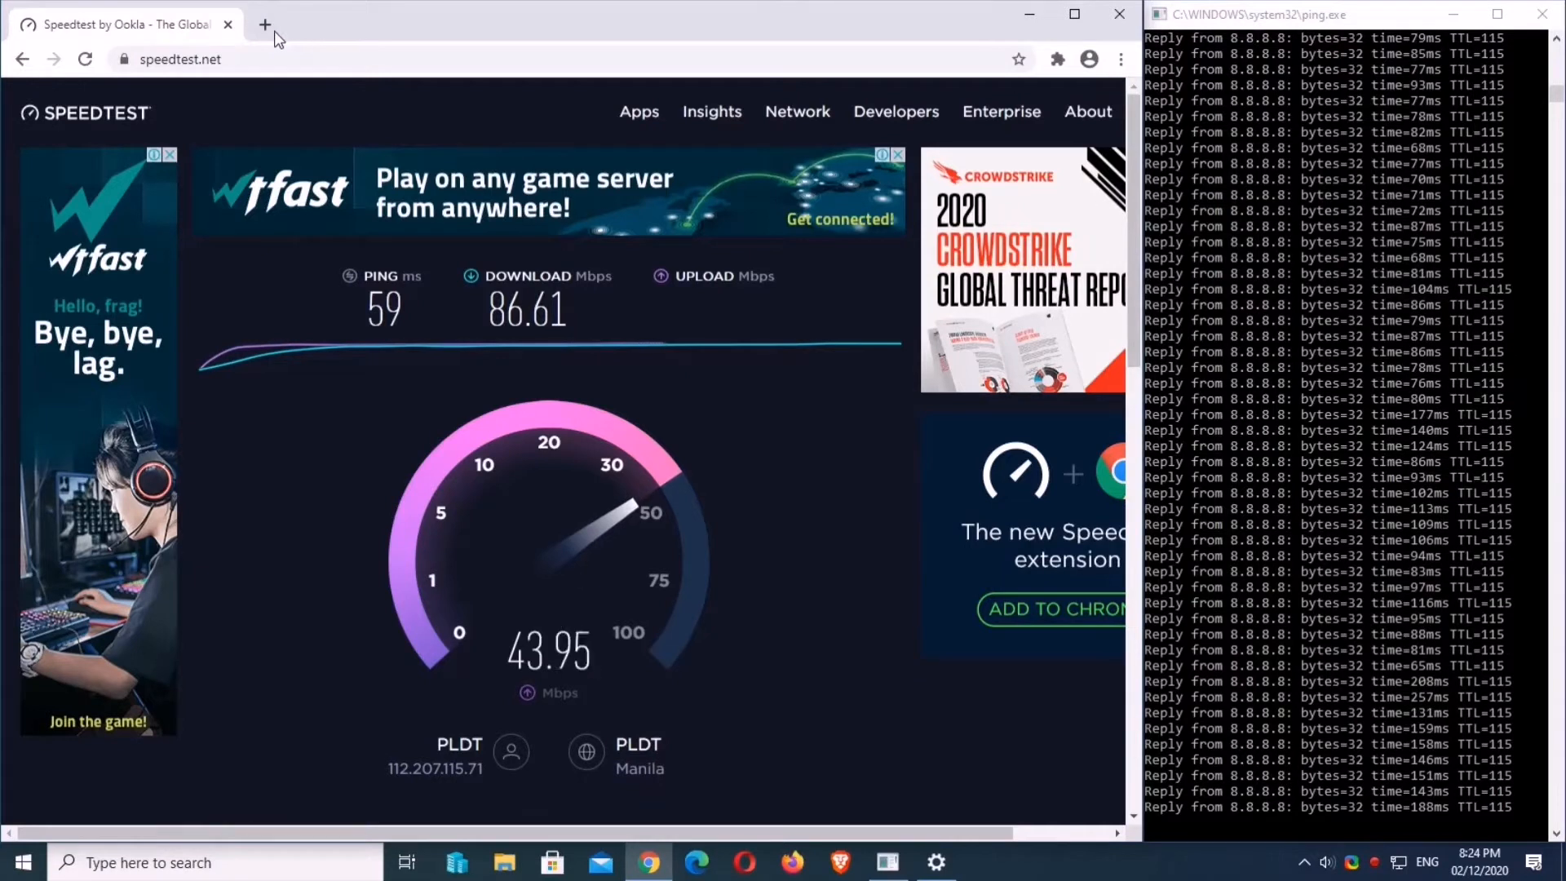
pyautogui.moveTo(265, 25)
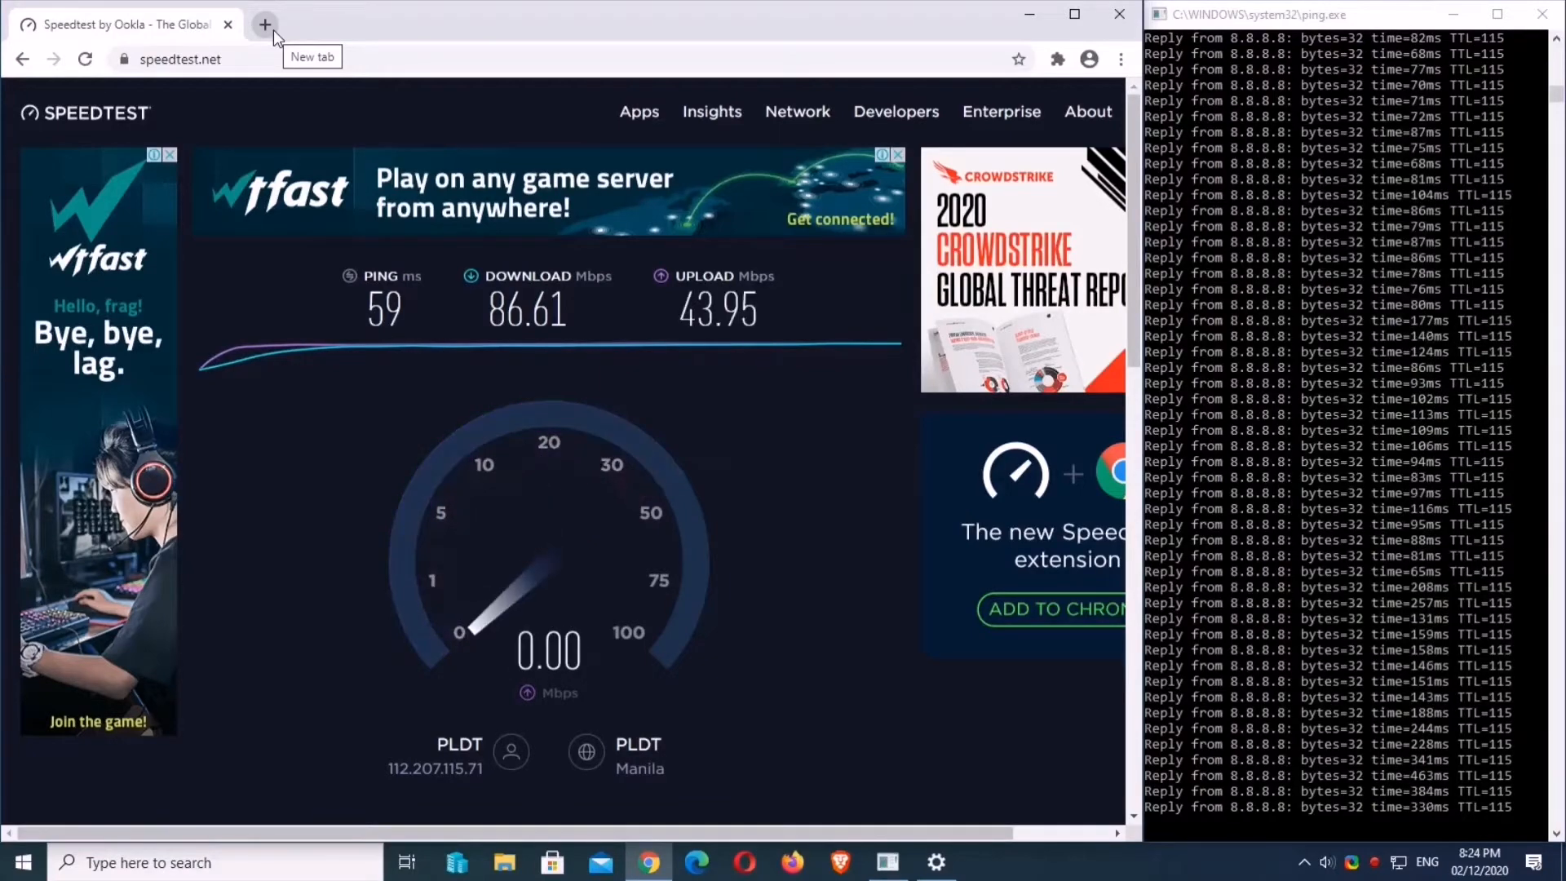
# - Load the router address in a new tab and proceed past the certificate privacy warning
pyautogui.click(265, 24)
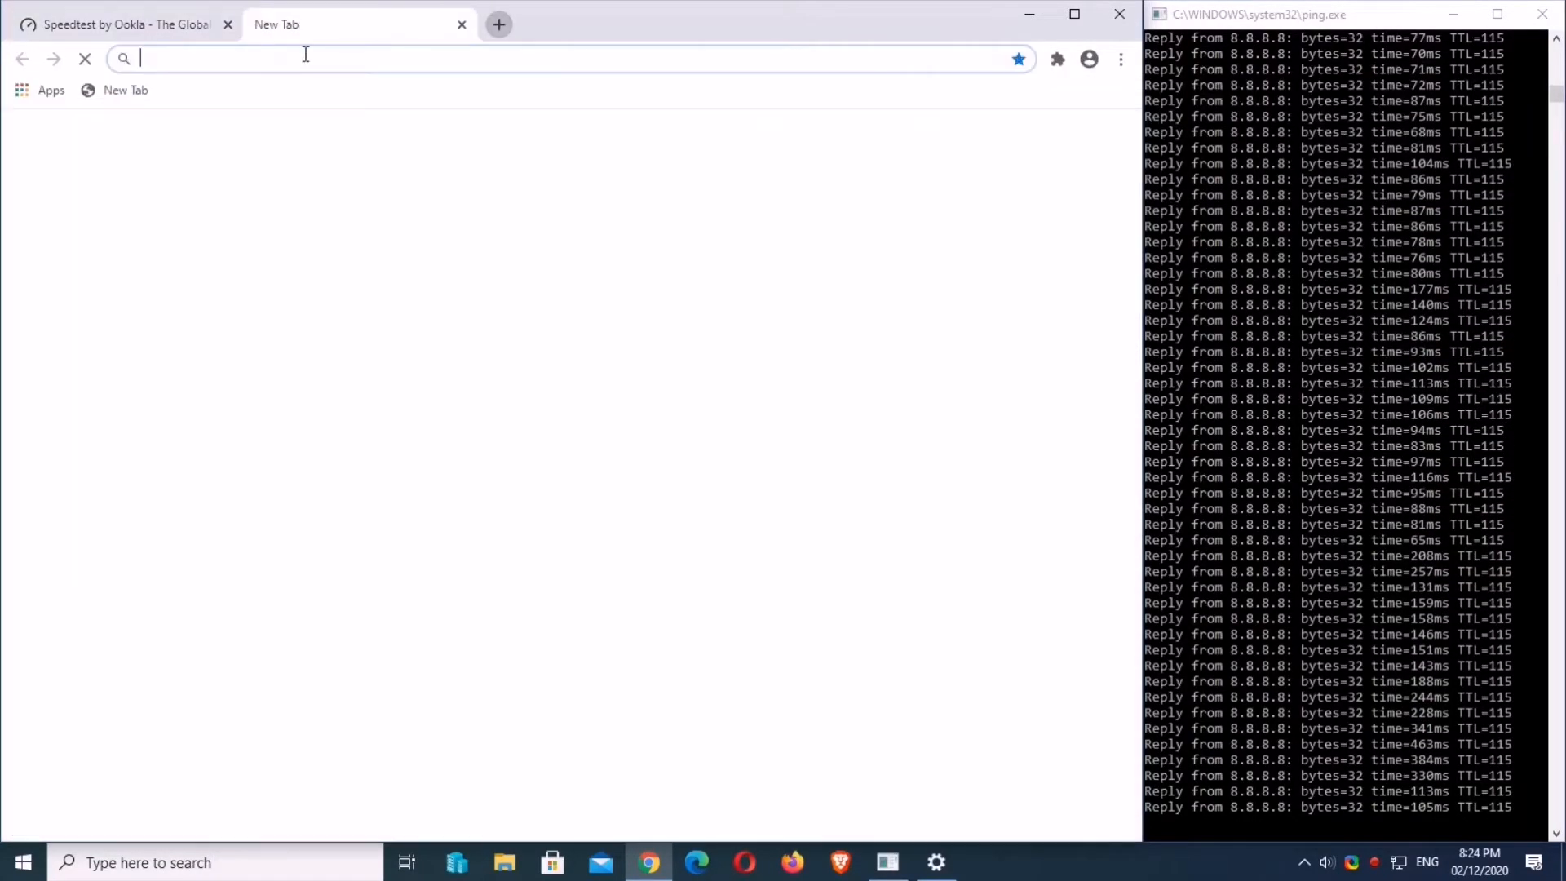
pyautogui.write('192.168.1.1')
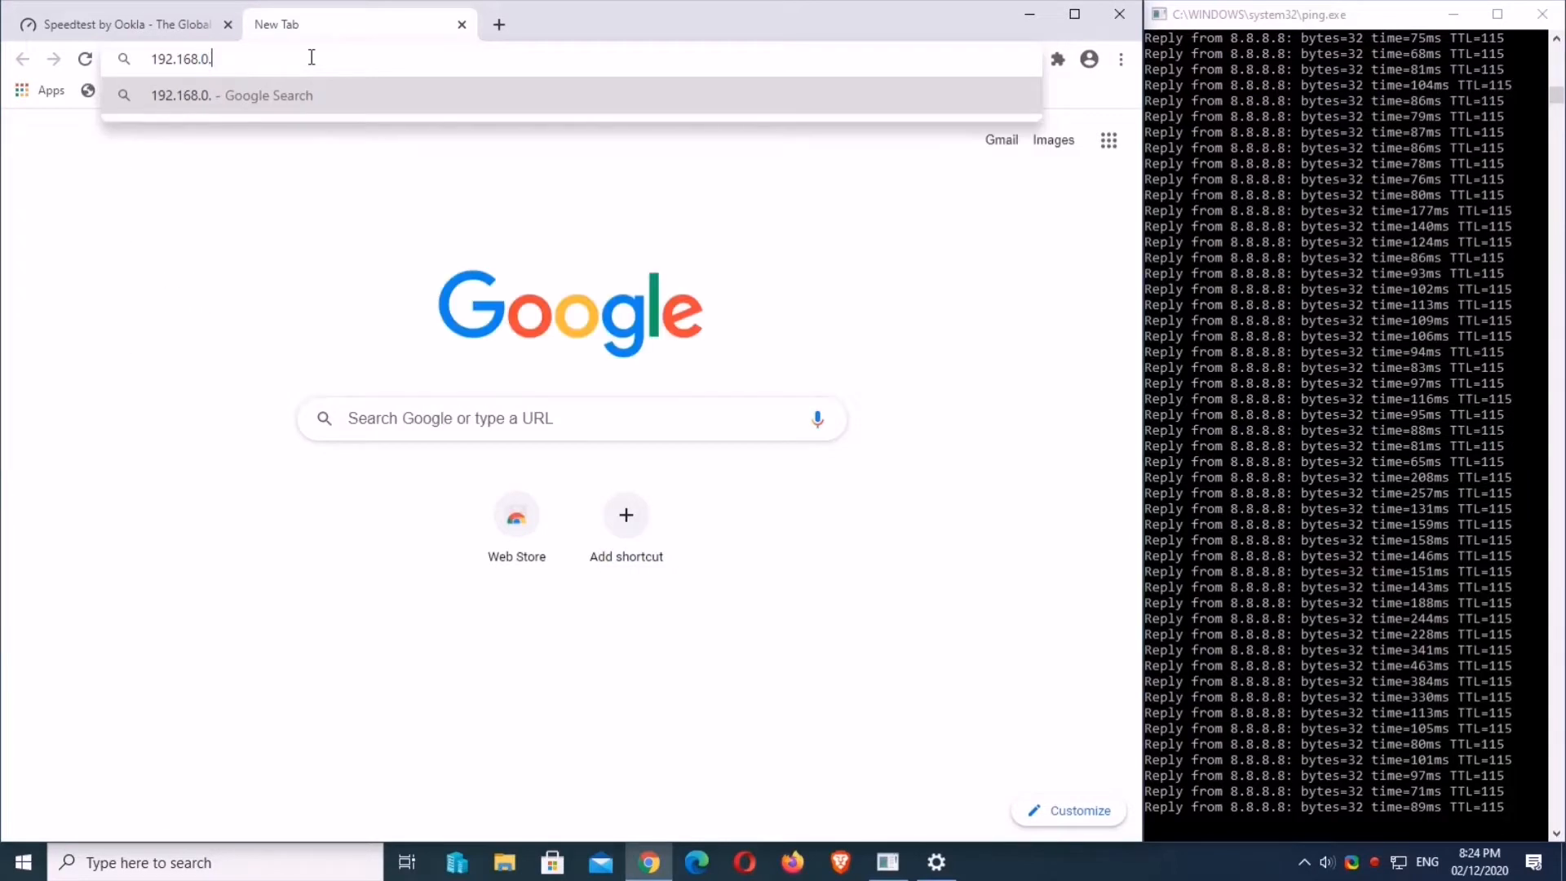
pyautogui.press('Return')
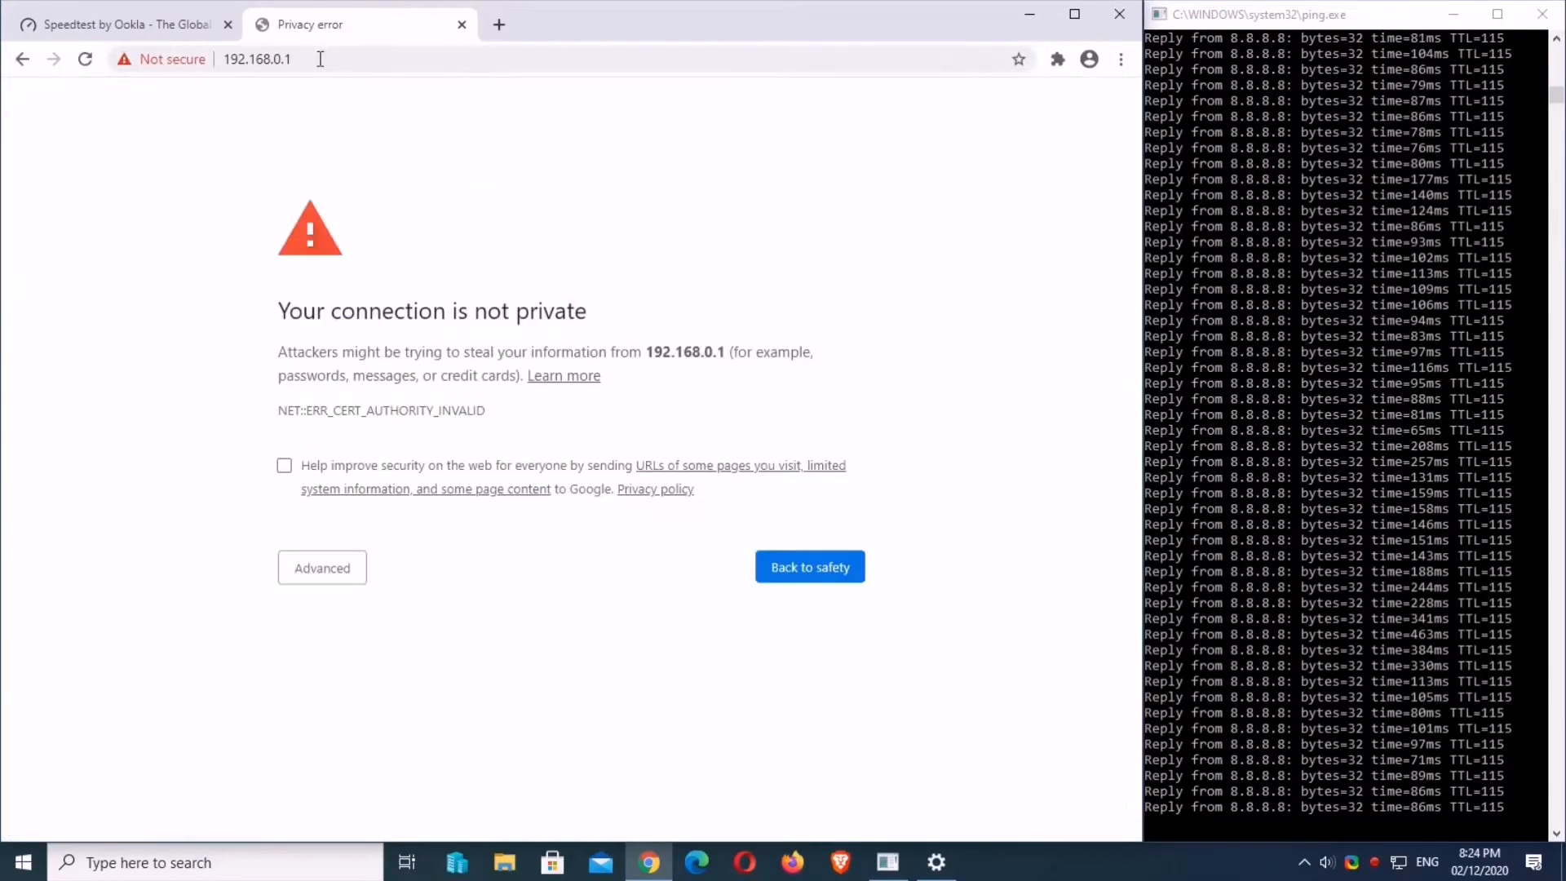
pyautogui.click(322, 568)
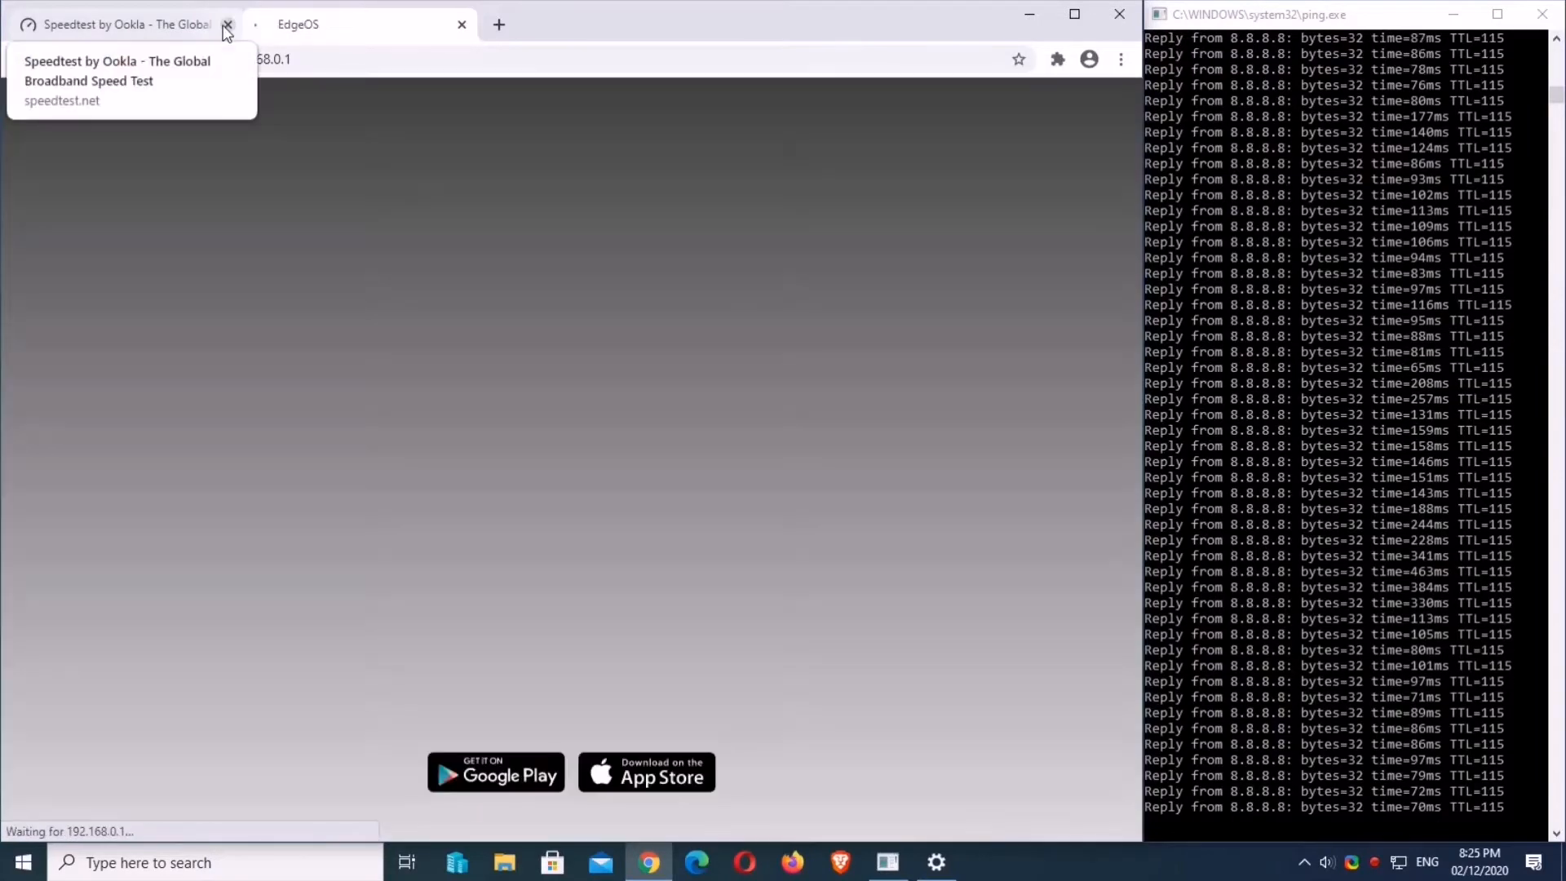
# - Begin logging in to the EdgeOS router with the username field
pyautogui.click(359, 24)
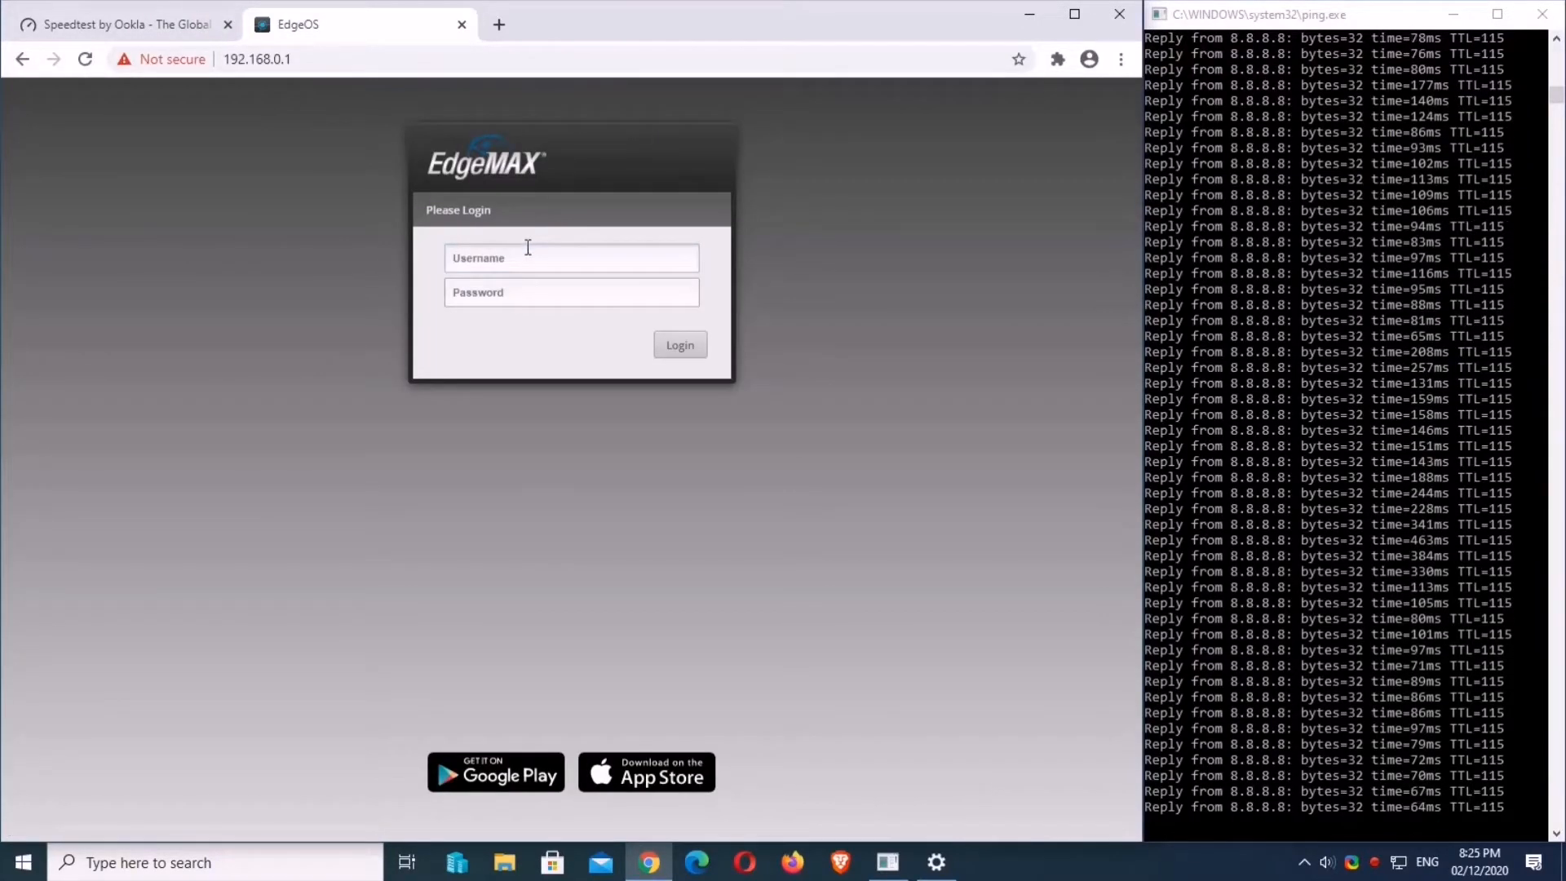
pyautogui.click(679, 344)
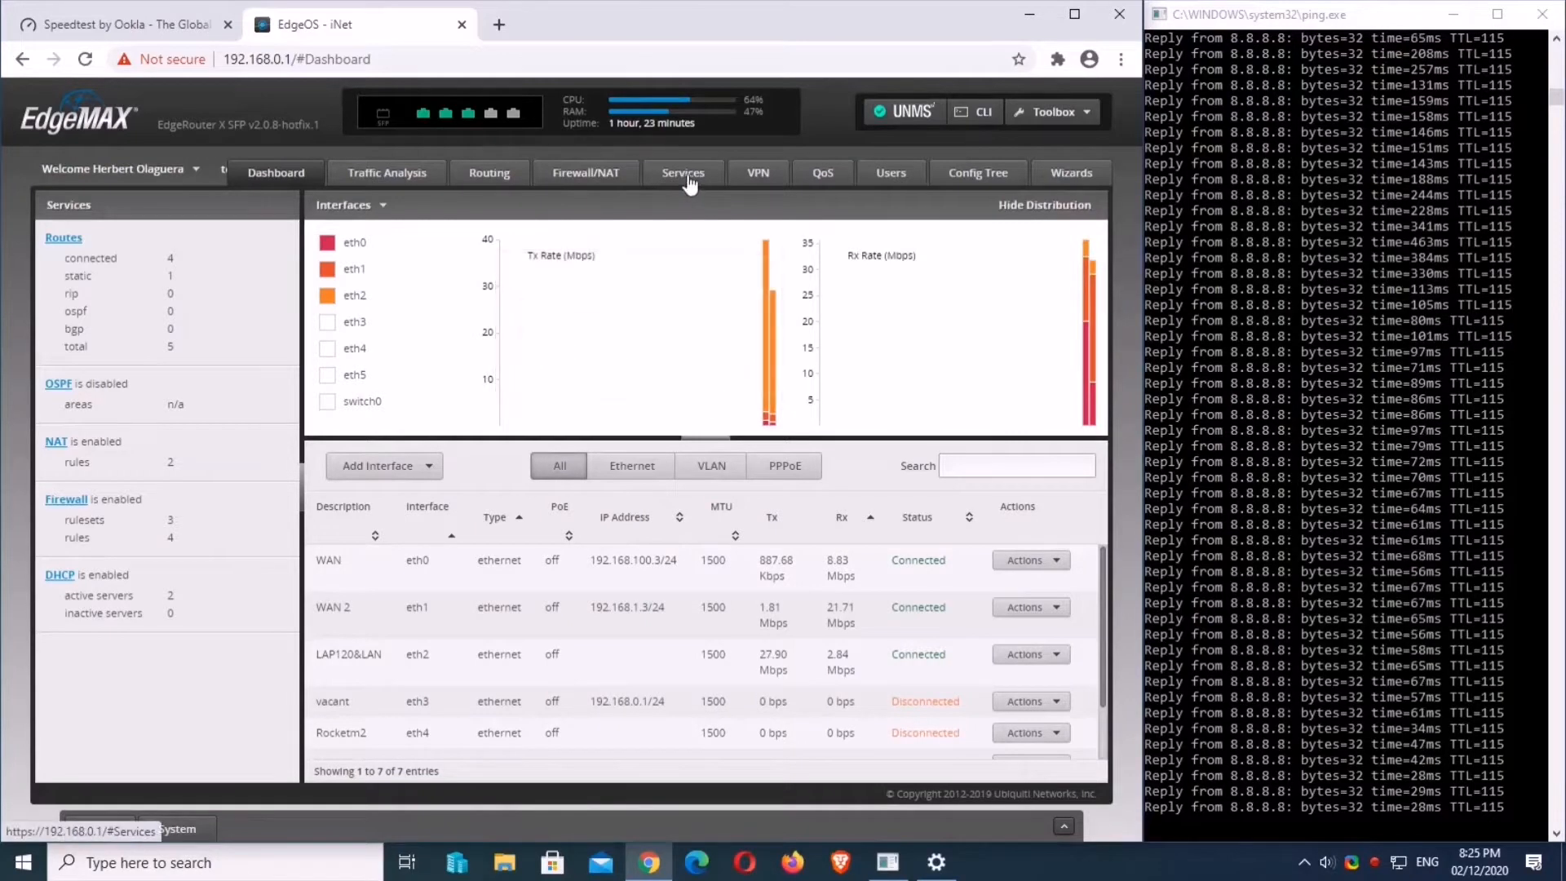
# - Show the DHCP server list, the vEthernet adapter status, and the LAN server's information for 192.168.2.0/24
pyautogui.click(684, 171)
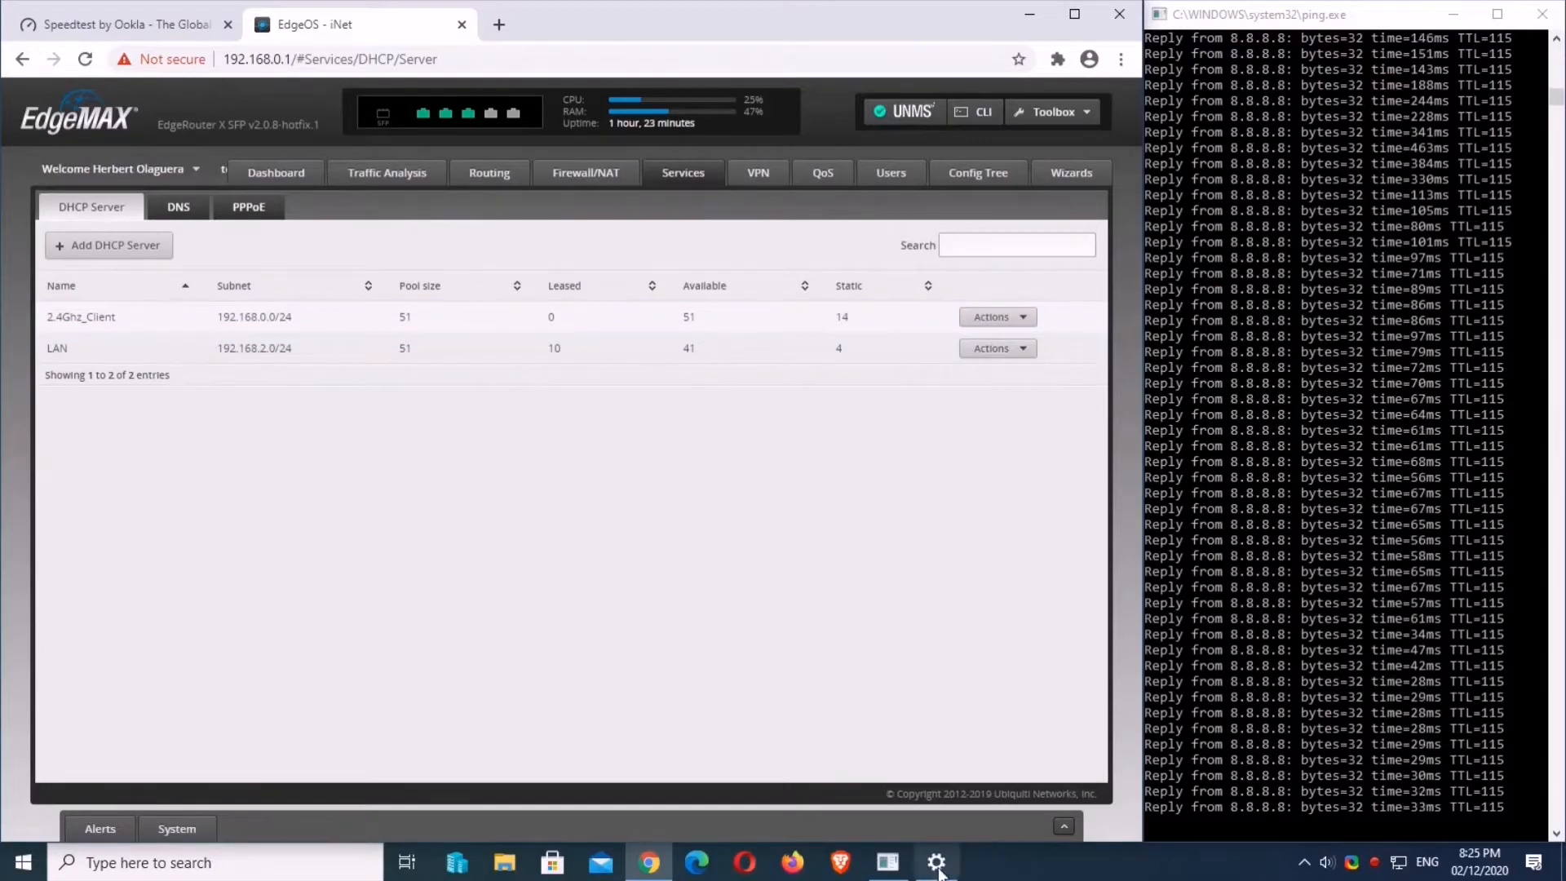
pyautogui.click(936, 861)
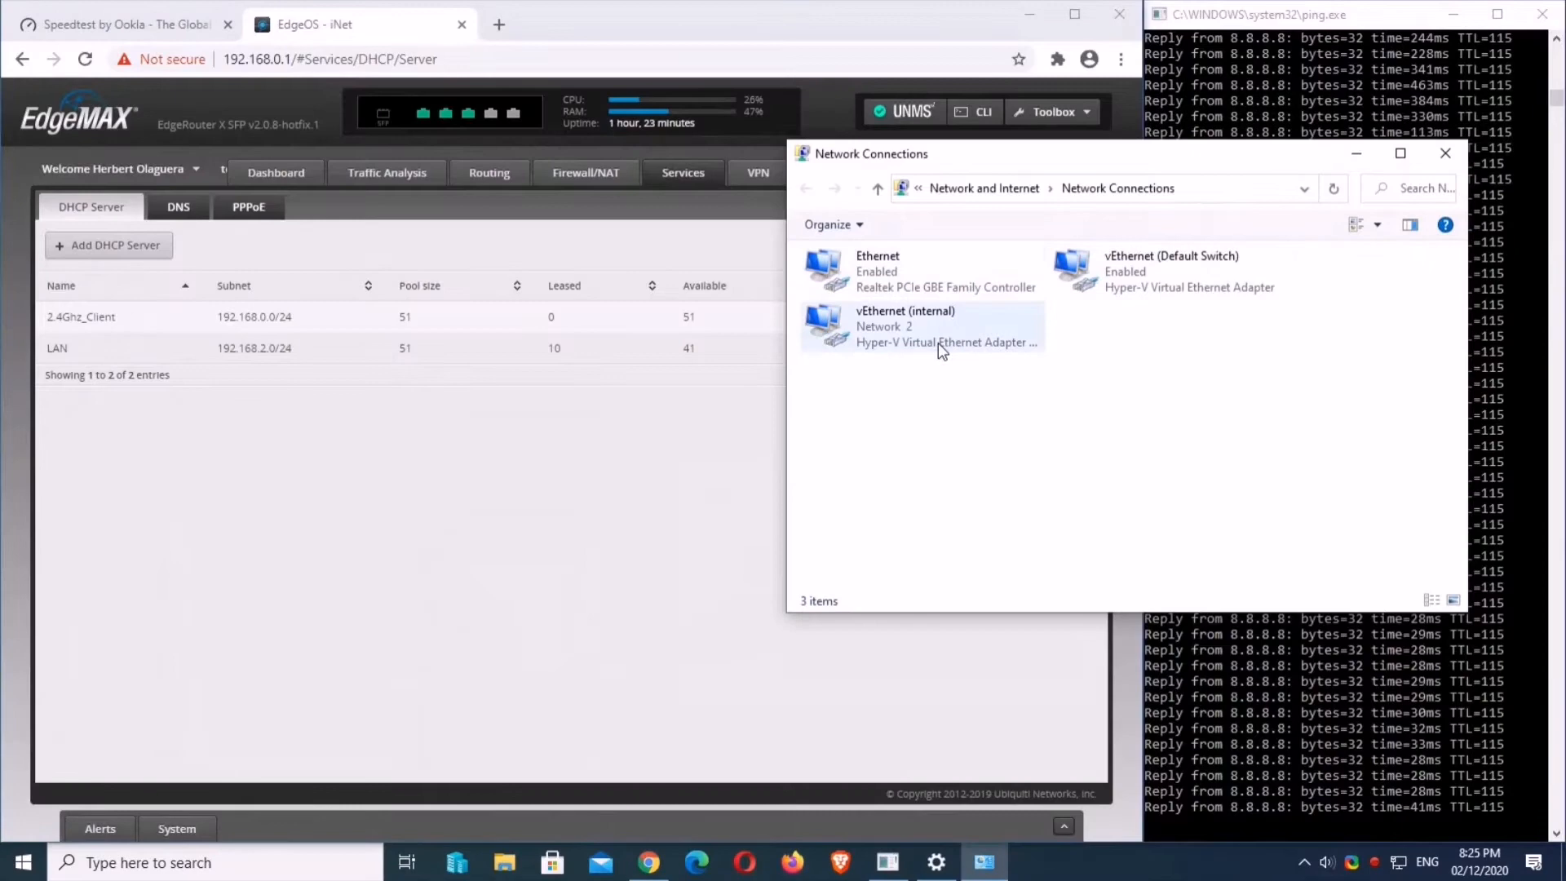
pyautogui.doubleClick(905, 326)
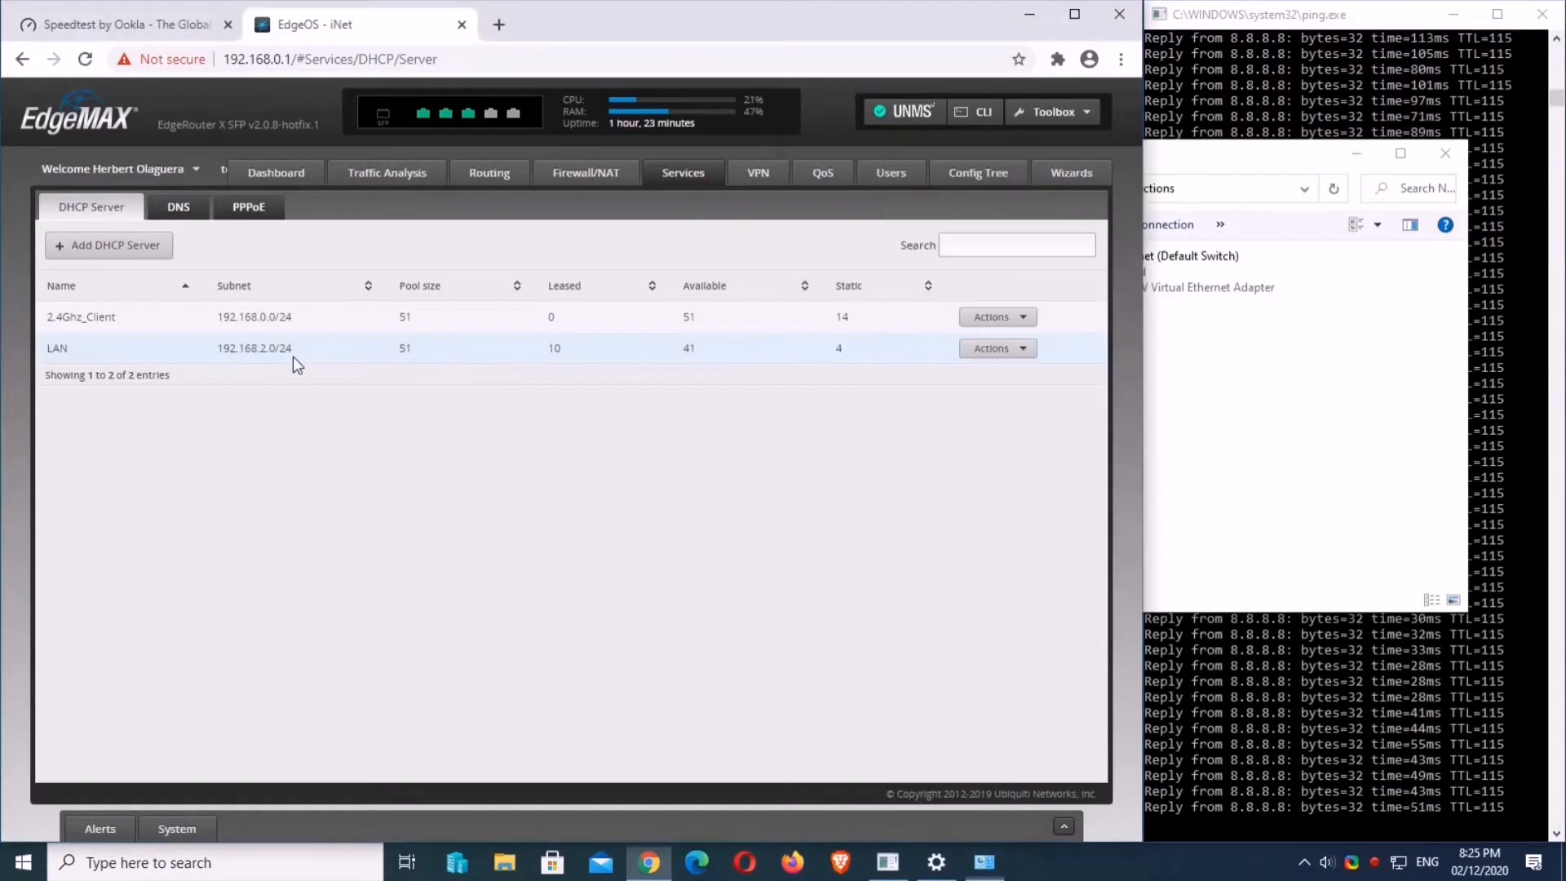
pyautogui.click(997, 348)
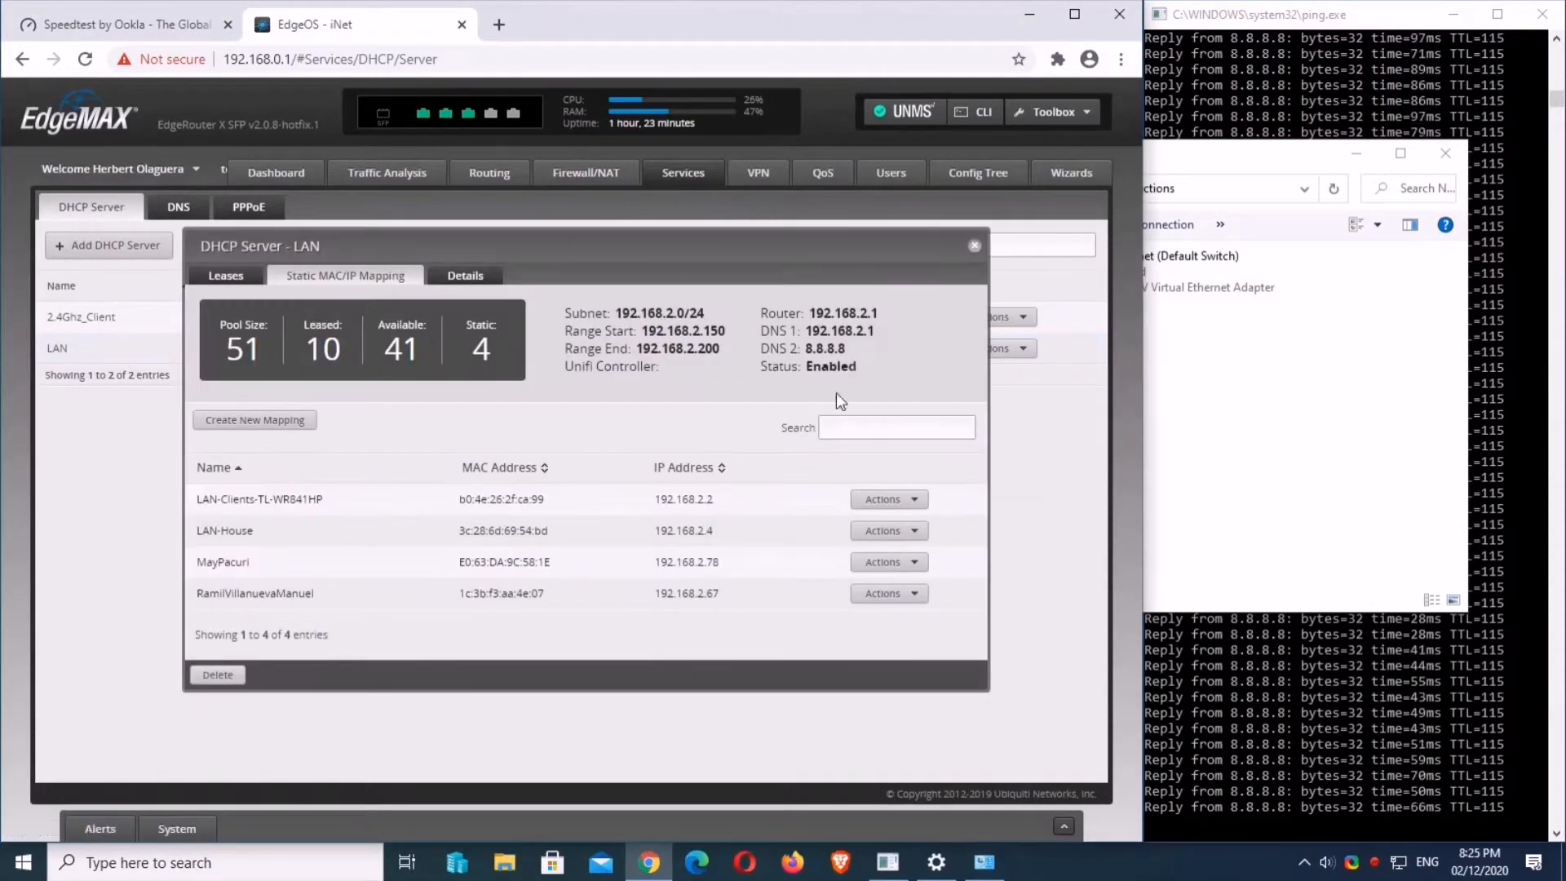
# - Set the LAN DHCP server's DNS 1 to 8.8.8.8 and DNS 2 to 8.8.4.4 and save
pyautogui.click(465, 281)
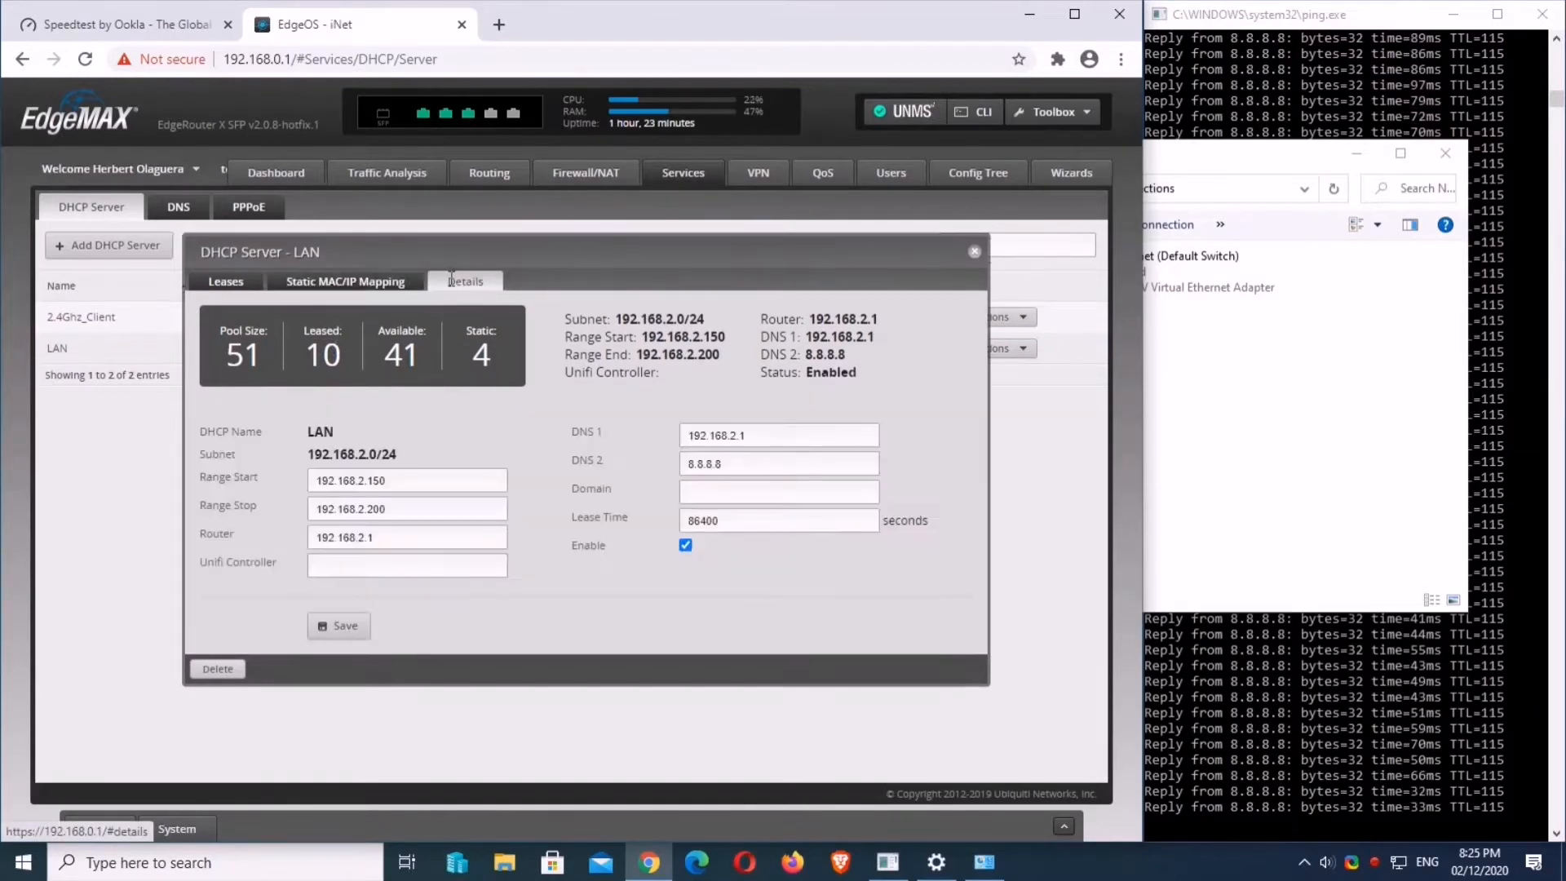
pyautogui.click(780, 434)
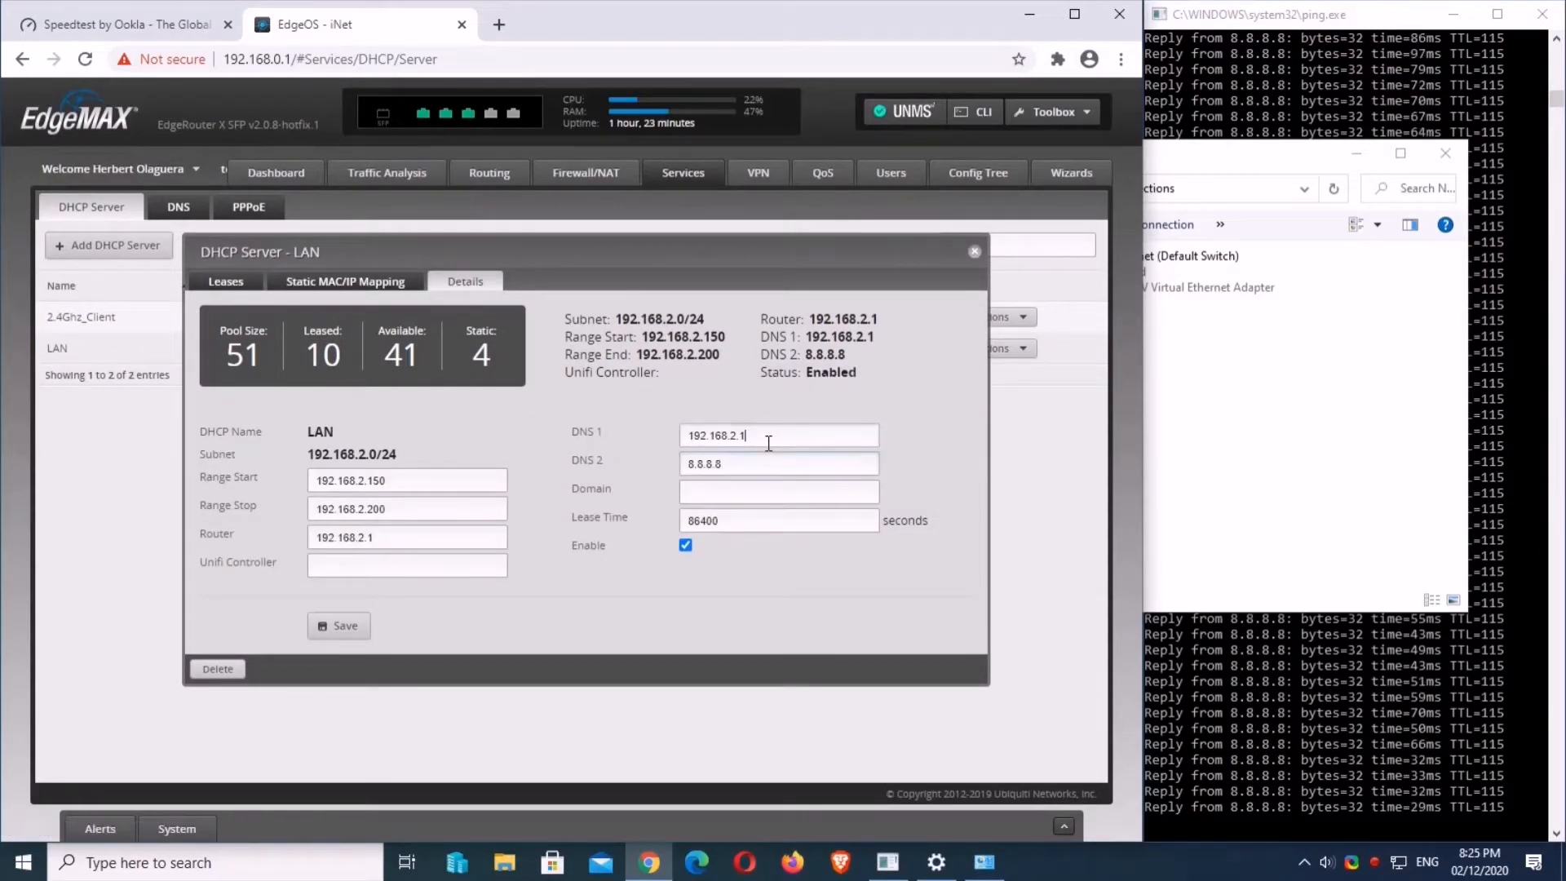
pyautogui.tripleClick(778, 461)
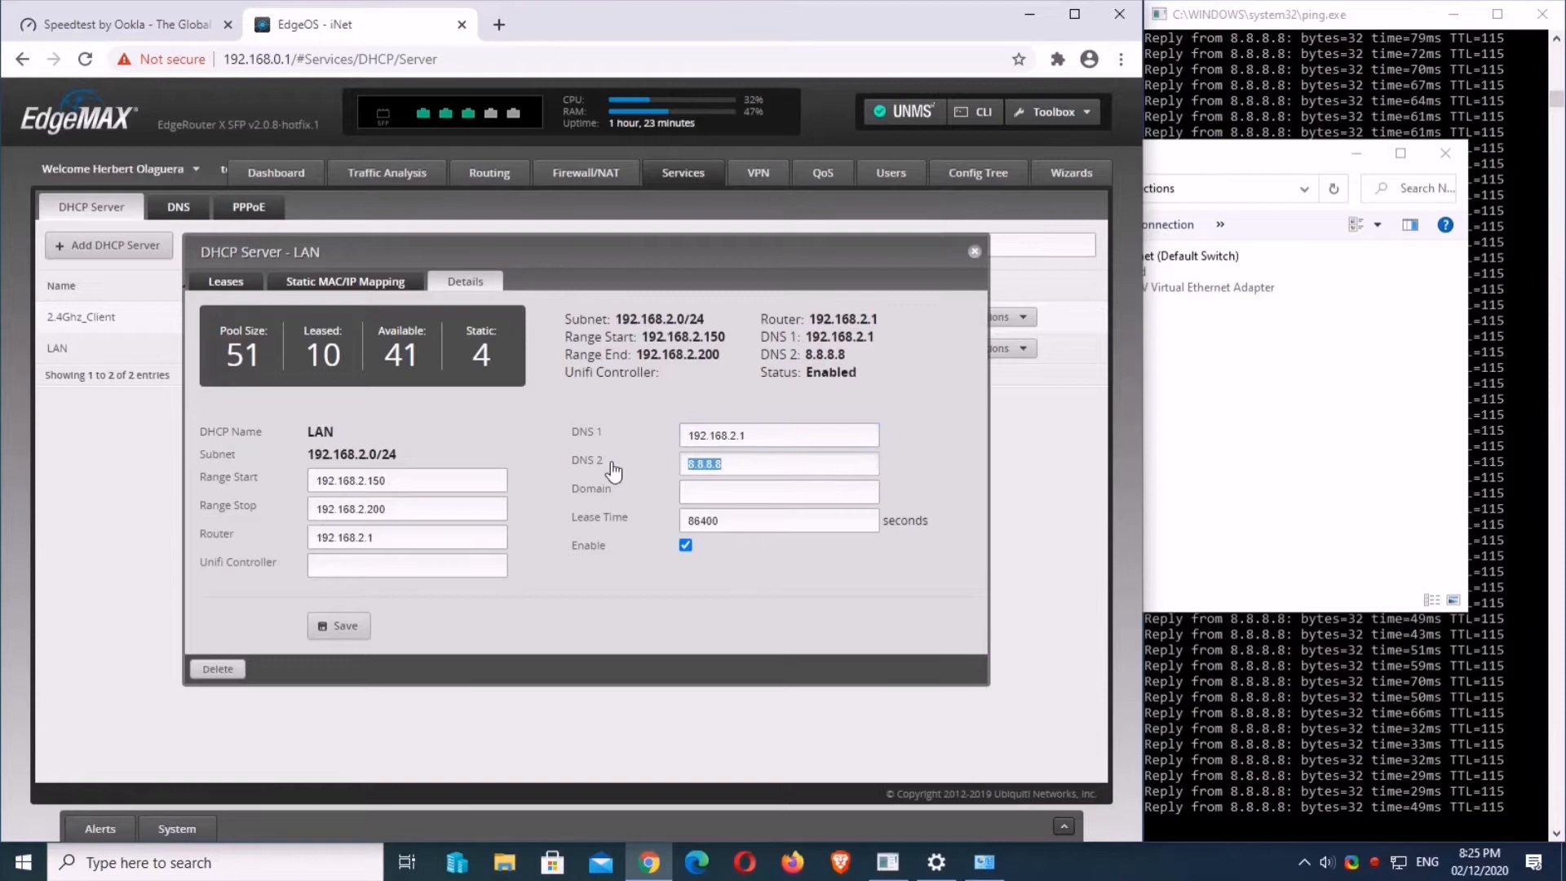
pyautogui.write('8')
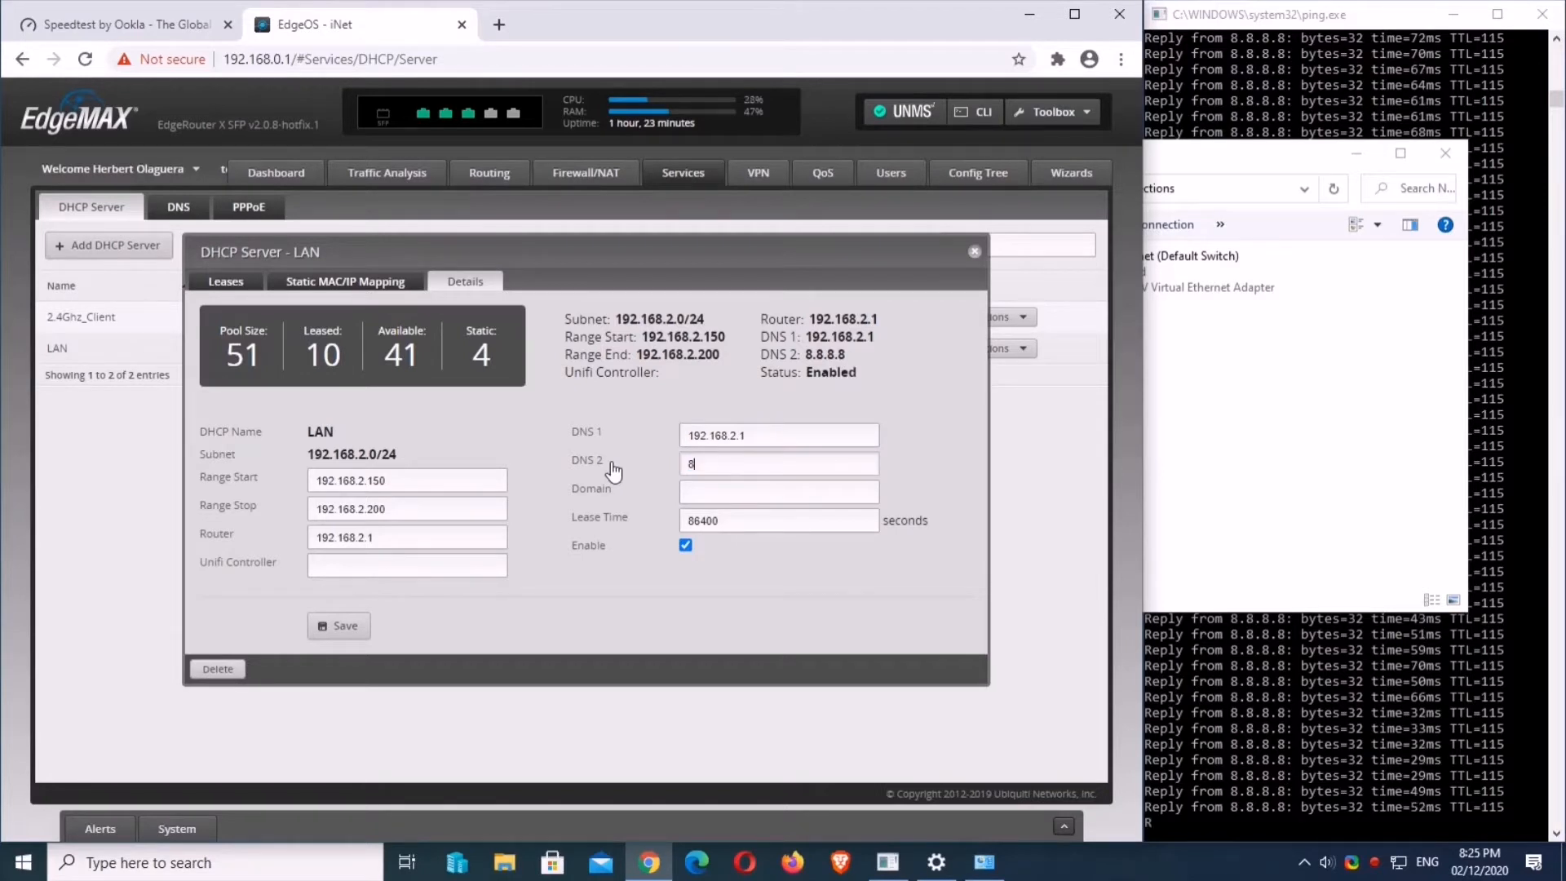
pyautogui.write('.8.4.4')
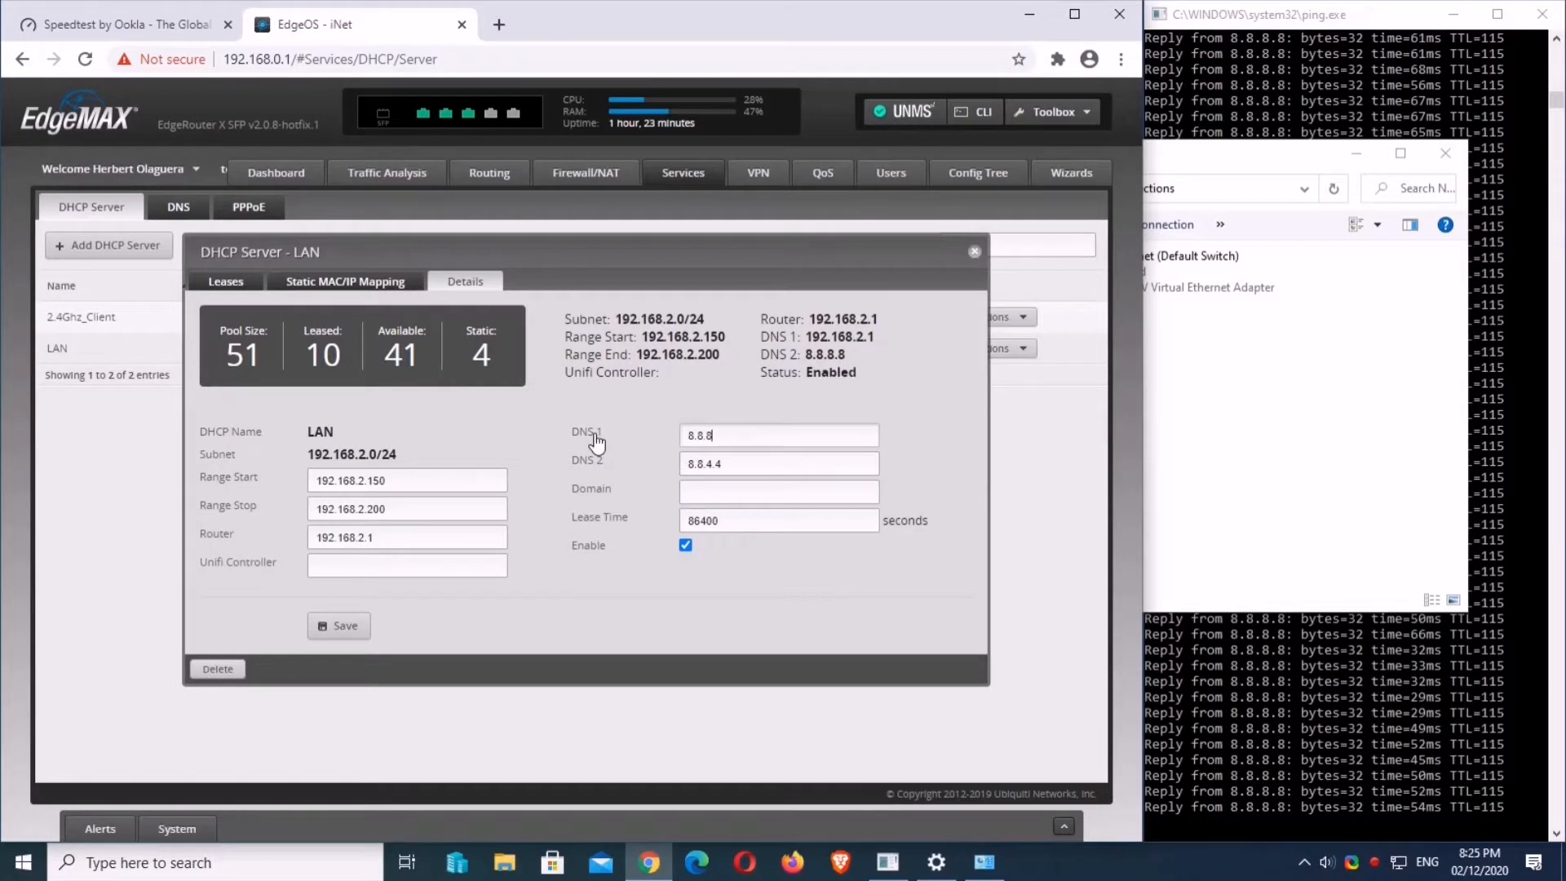
pyautogui.write('.8')
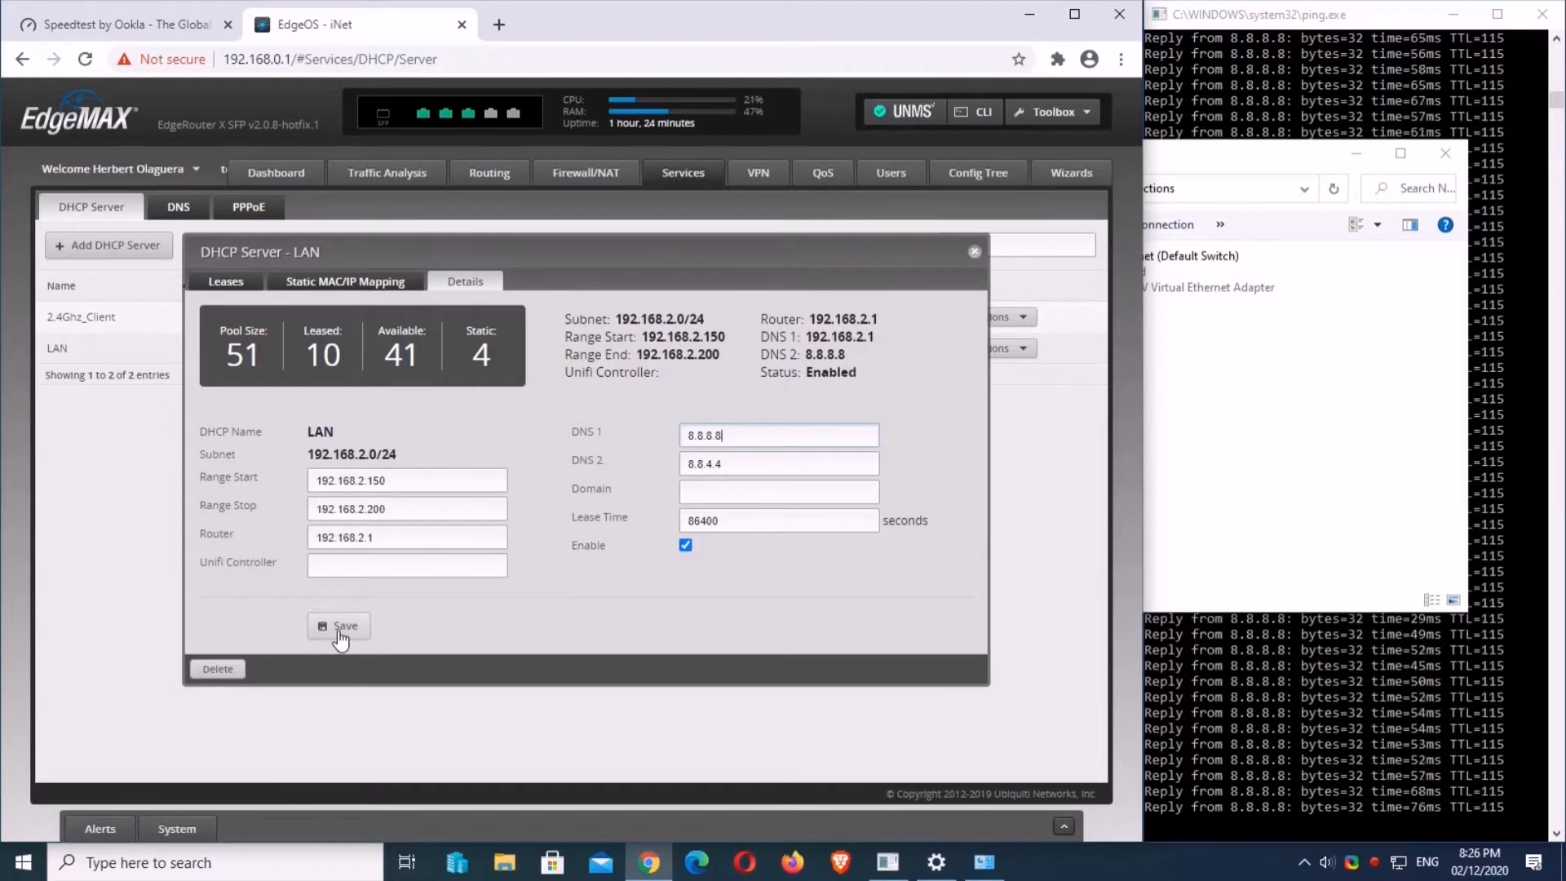
pyautogui.click(340, 626)
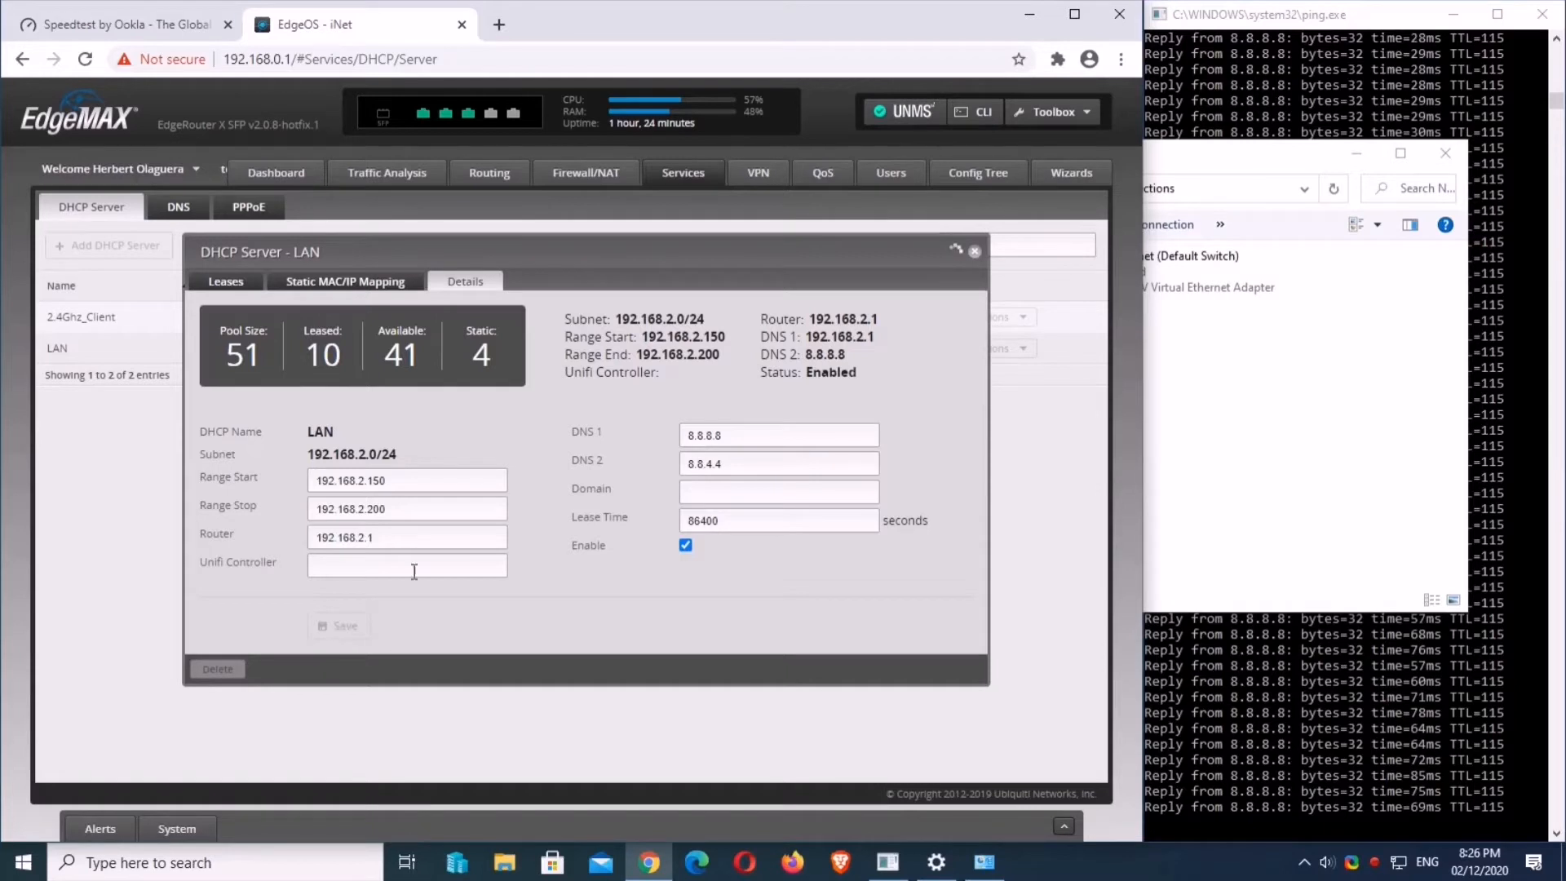
pyautogui.moveTo(648, 318)
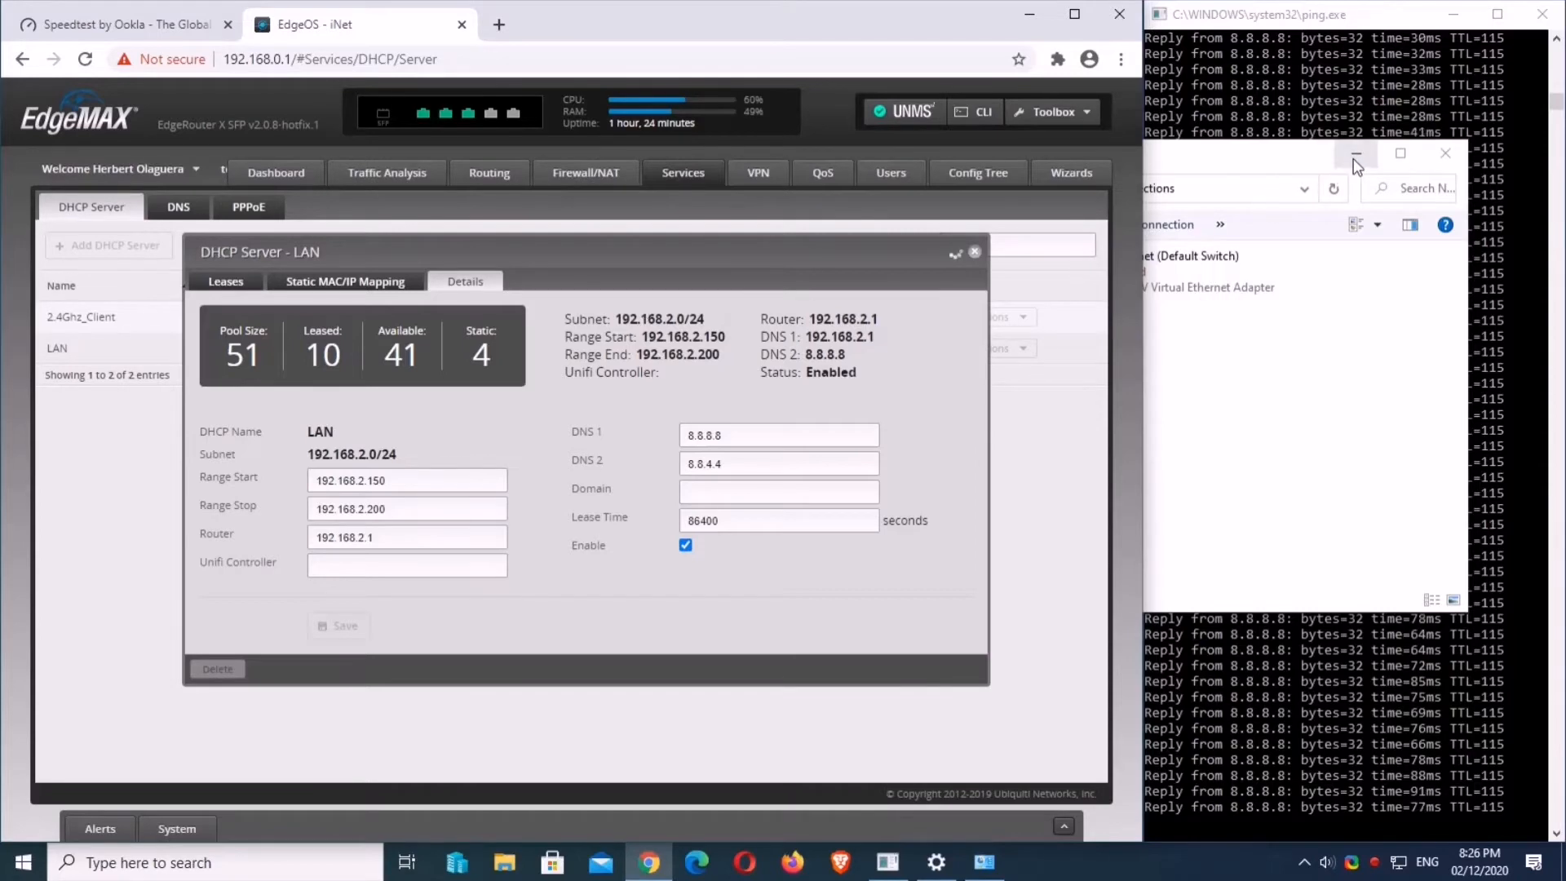
# - Move the Network Connections window aside and return to the router tab
pyautogui.click(1355, 153)
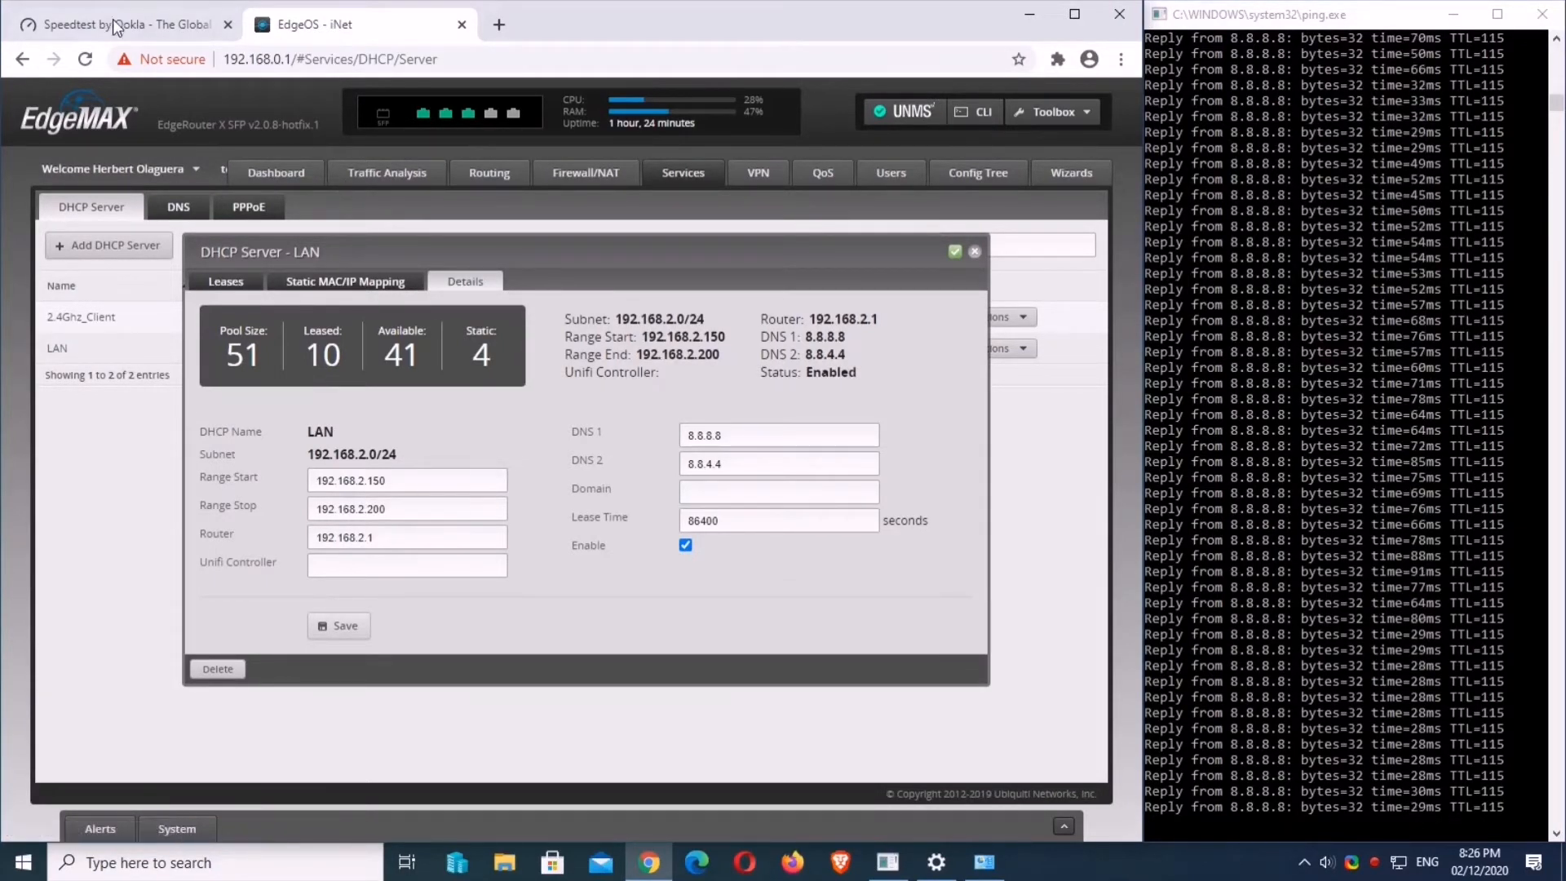
pyautogui.click(310, 25)
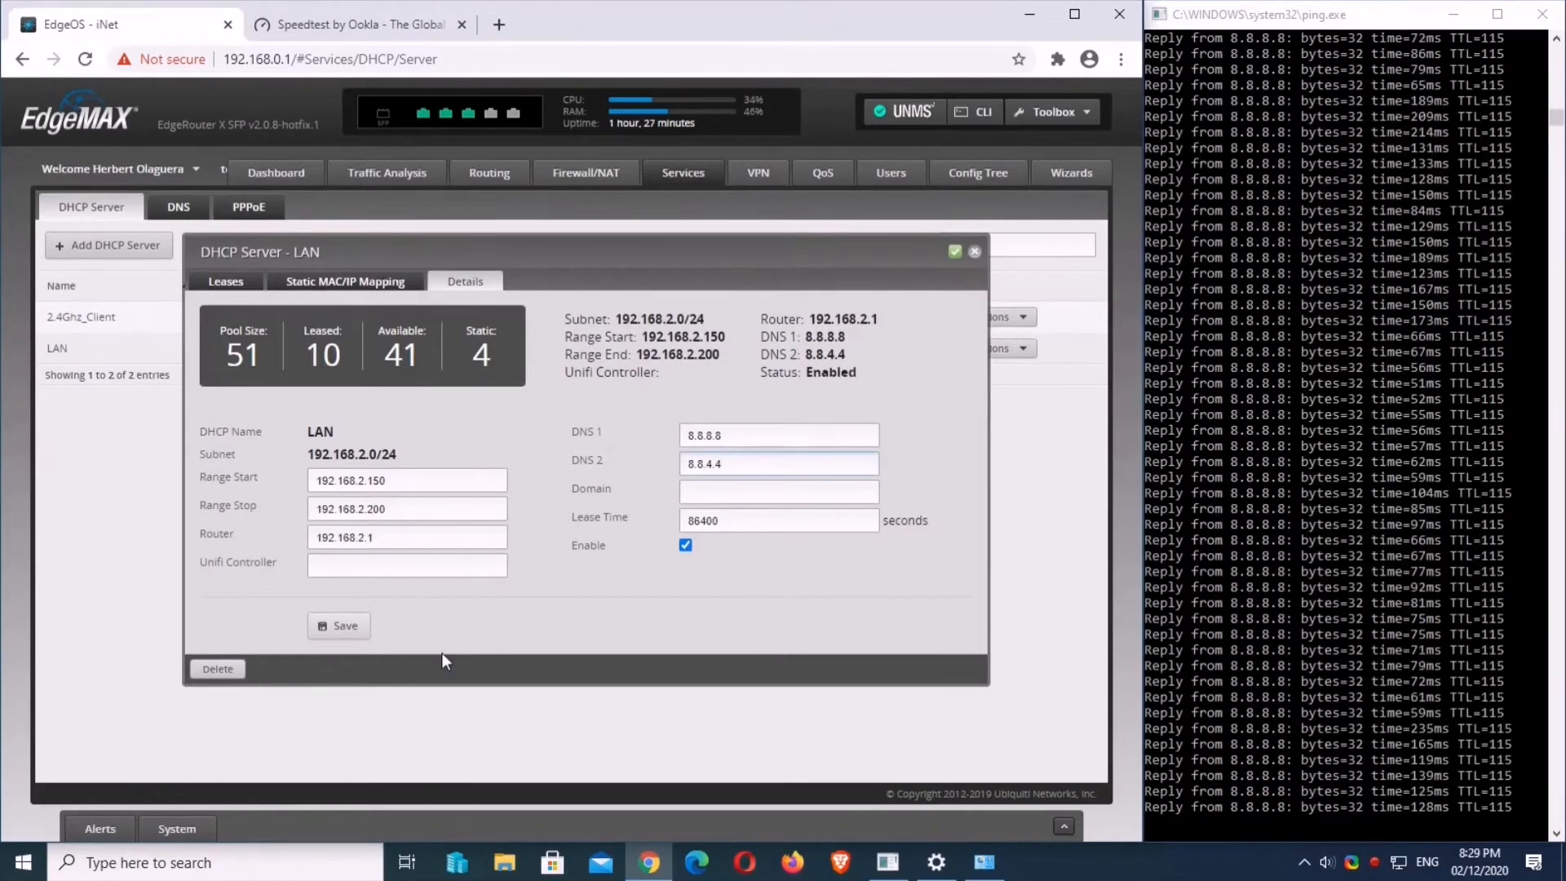
# - Reopen the LAN server details to verify DNS 8.8.8.8 and 8.8.4.4, then bring up 2.4Ghz_Client's actions
pyautogui.click(973, 251)
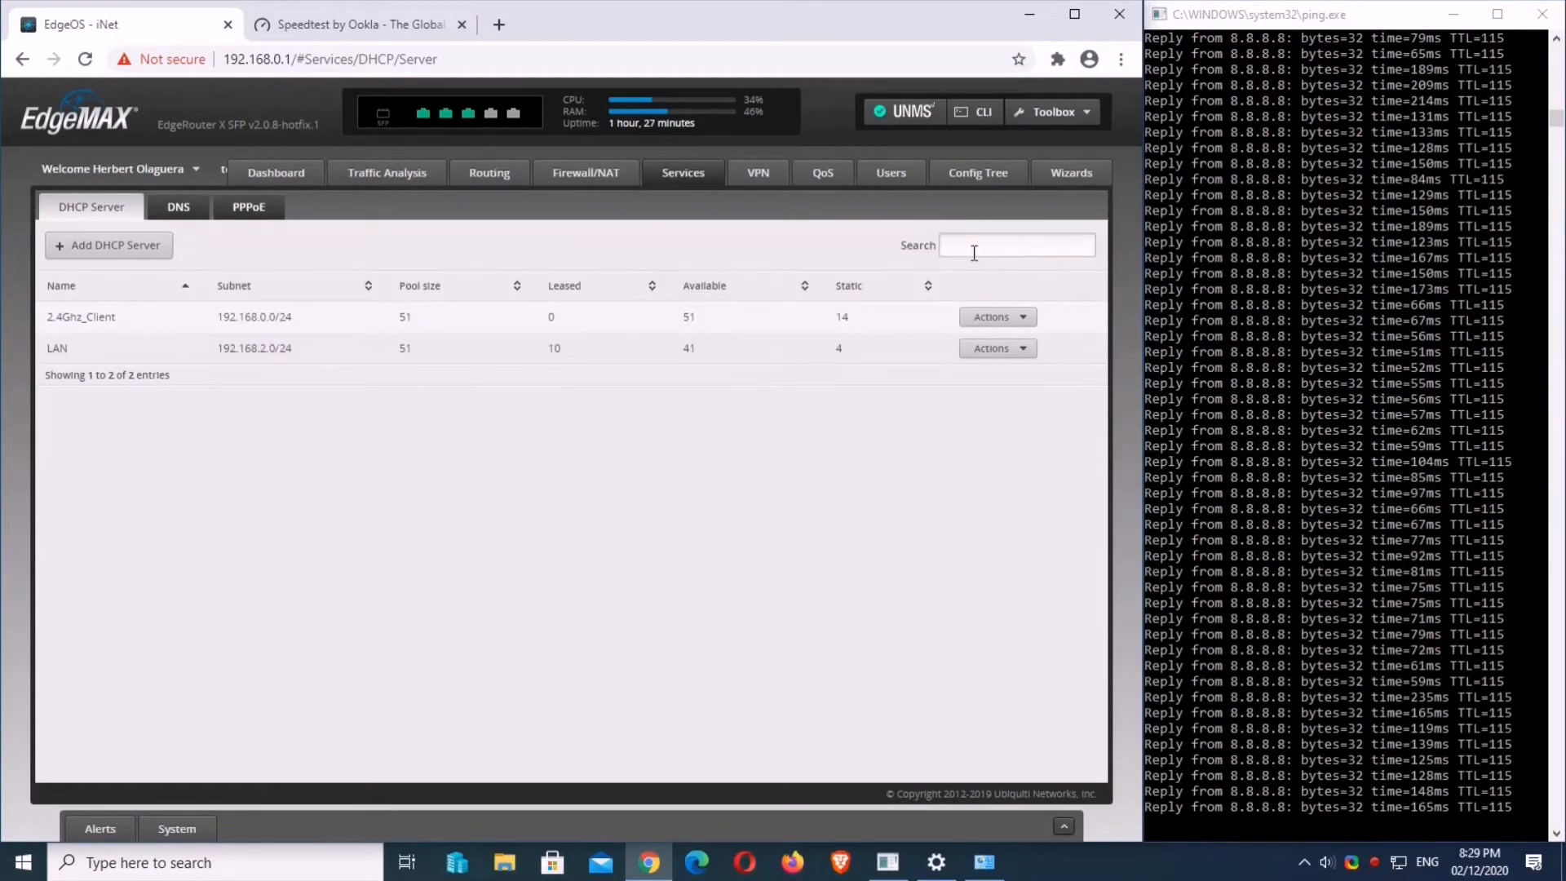
pyautogui.moveTo(998, 359)
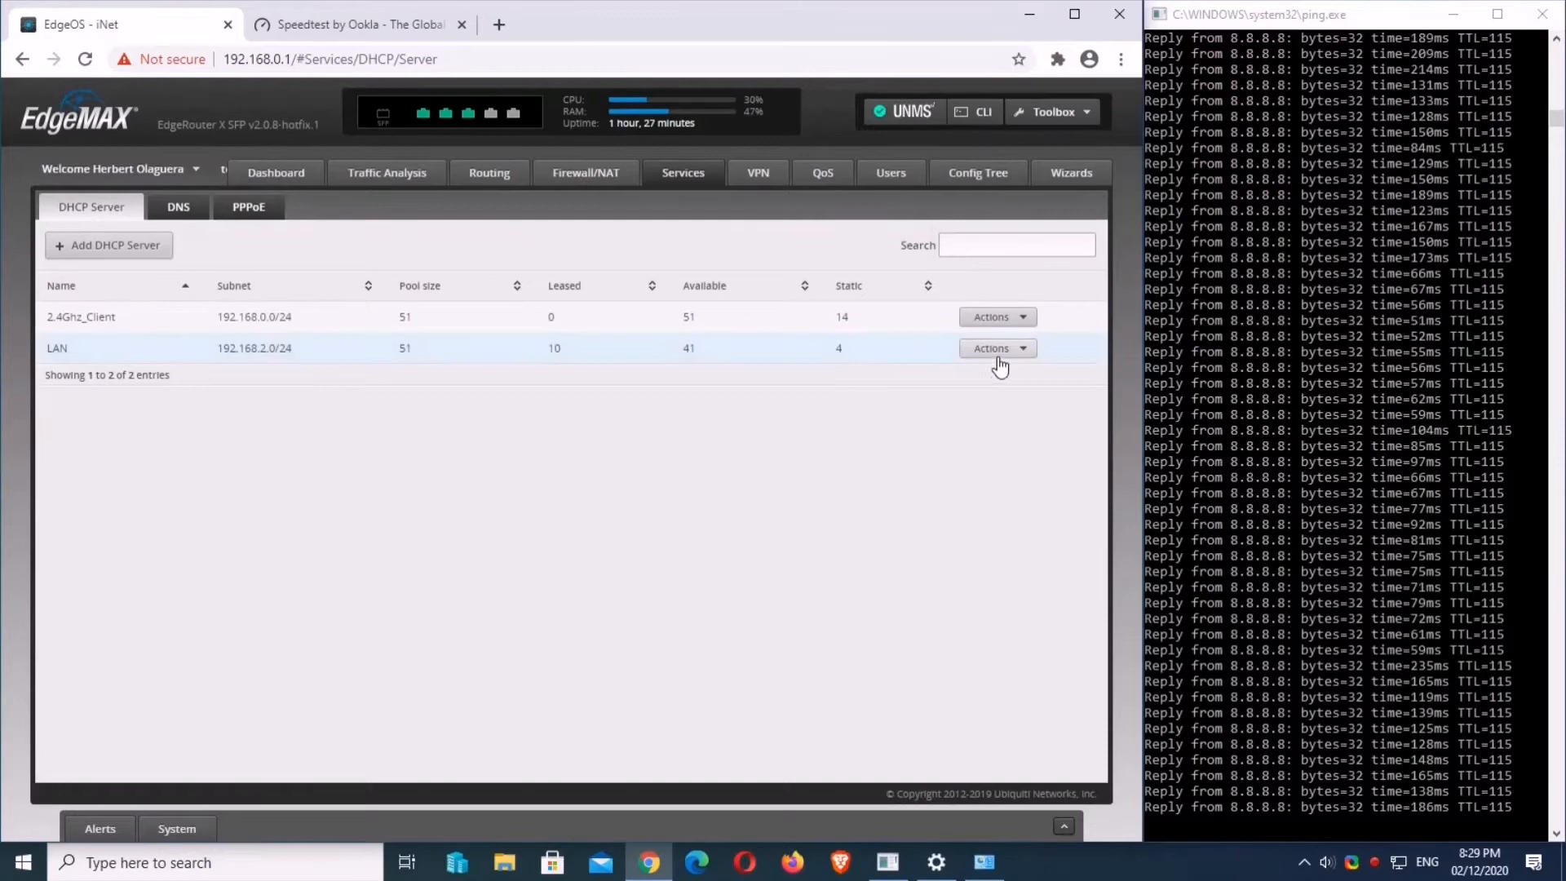
pyautogui.click(990, 347)
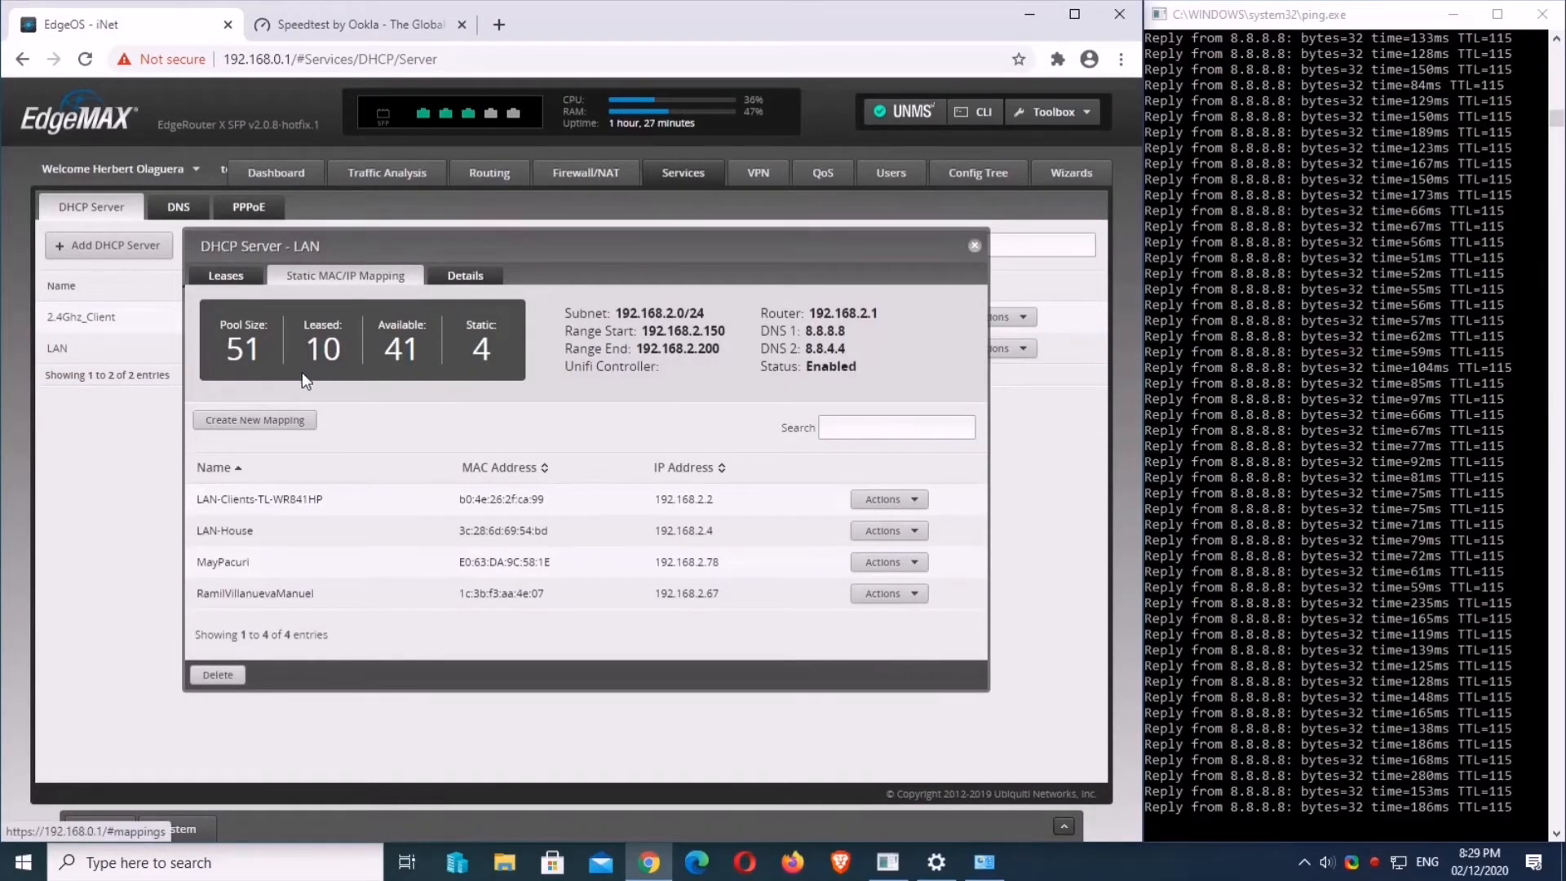
pyautogui.click(464, 275)
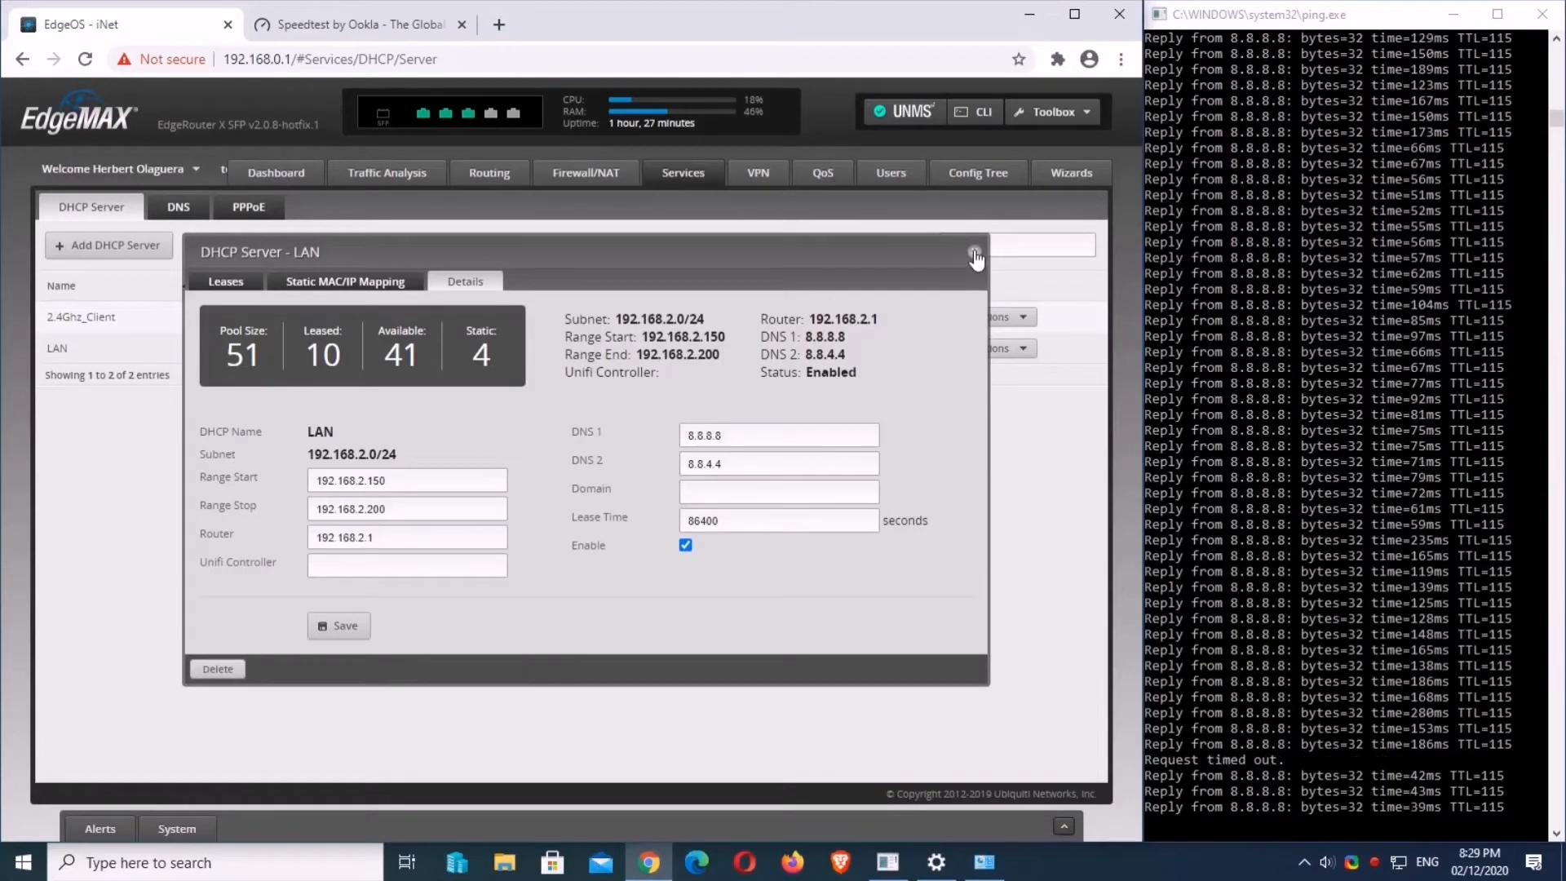
pyautogui.click(974, 251)
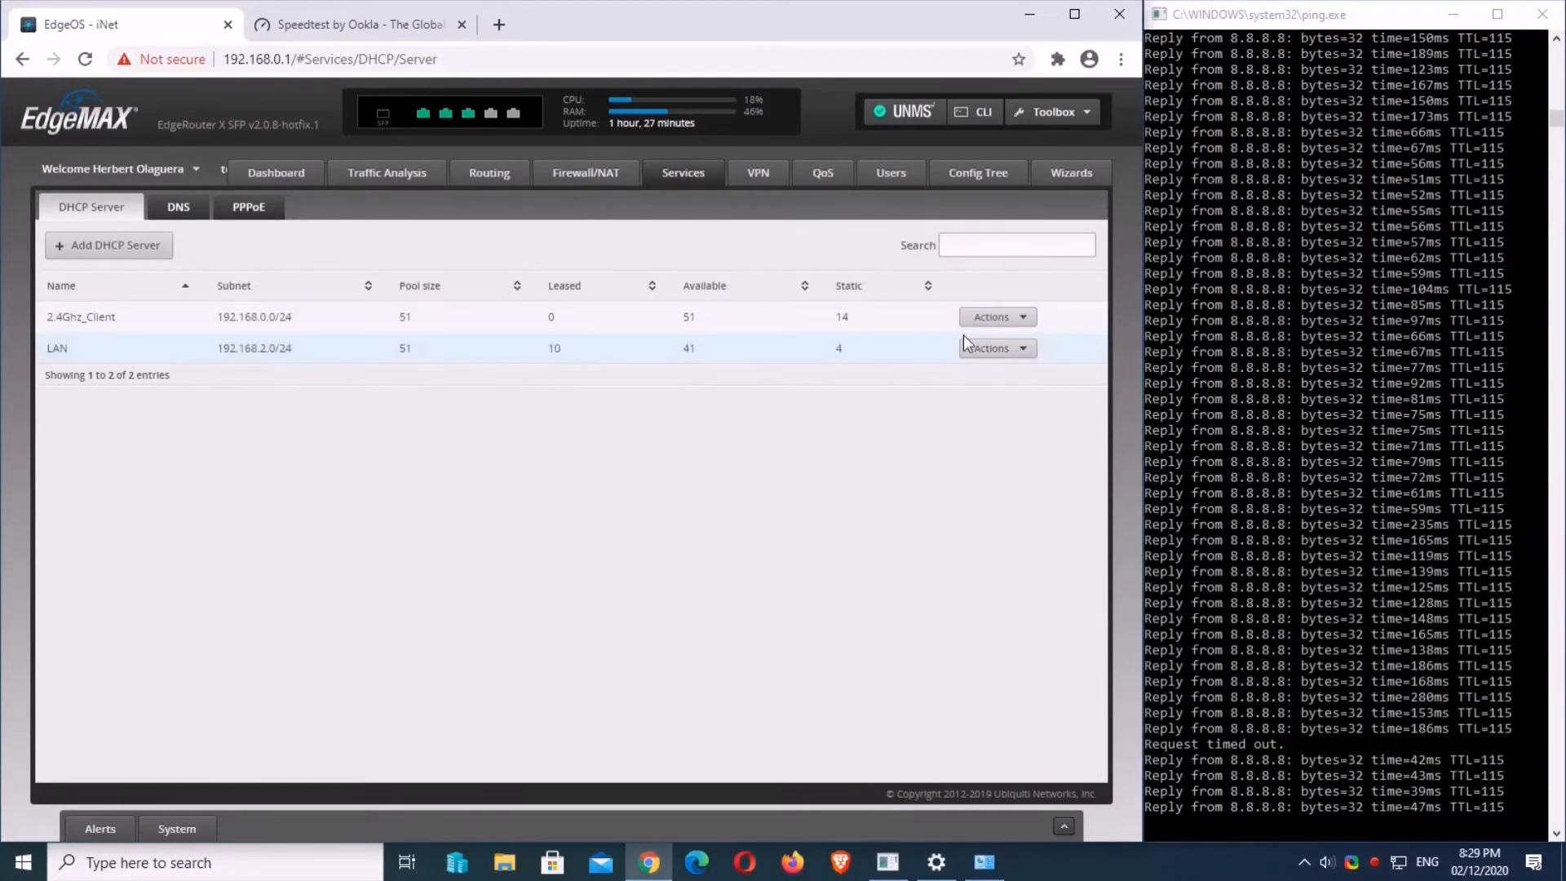
pyautogui.click(994, 316)
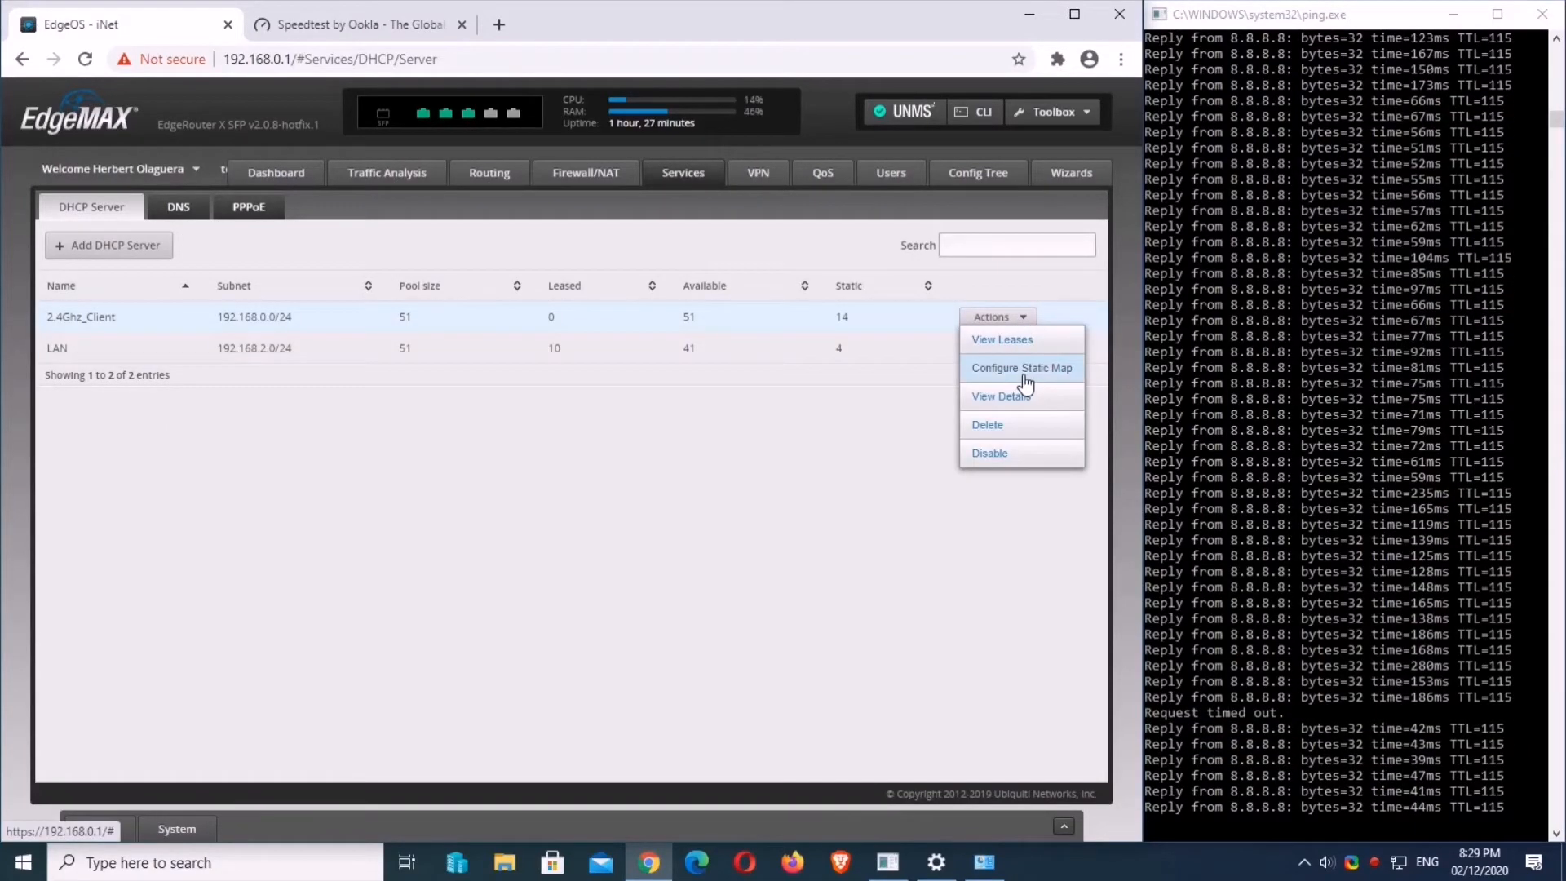
# - Set the 2.4Ghz_Client DHCP server's DNS to 8.8.8.8 and 8.8.4.4 and save
pyautogui.click(1021, 367)
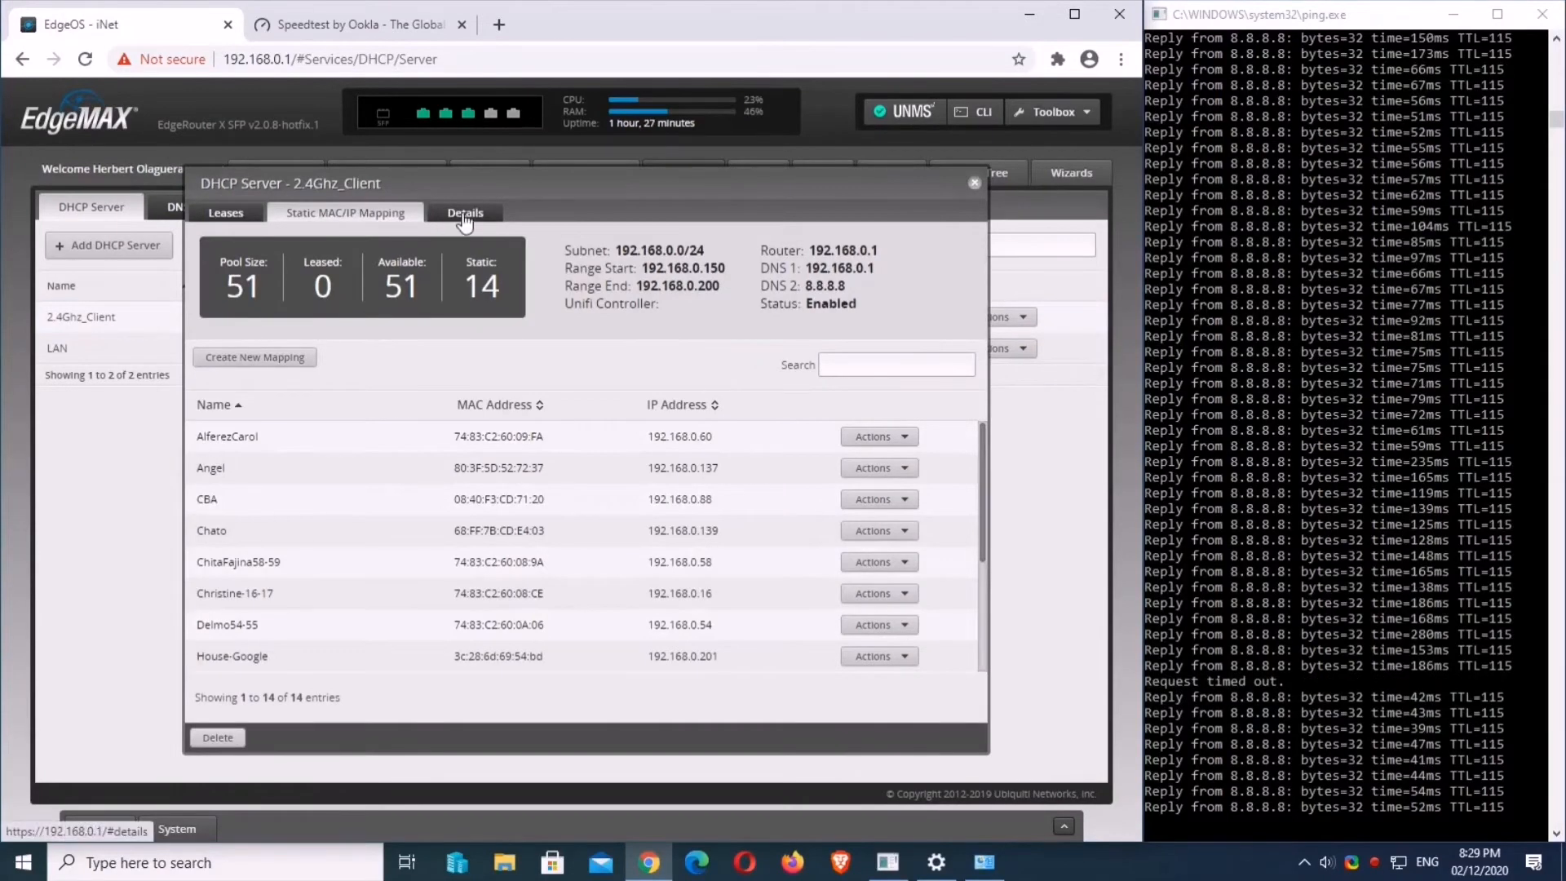
pyautogui.click(465, 212)
pyautogui.write('8.8.4')
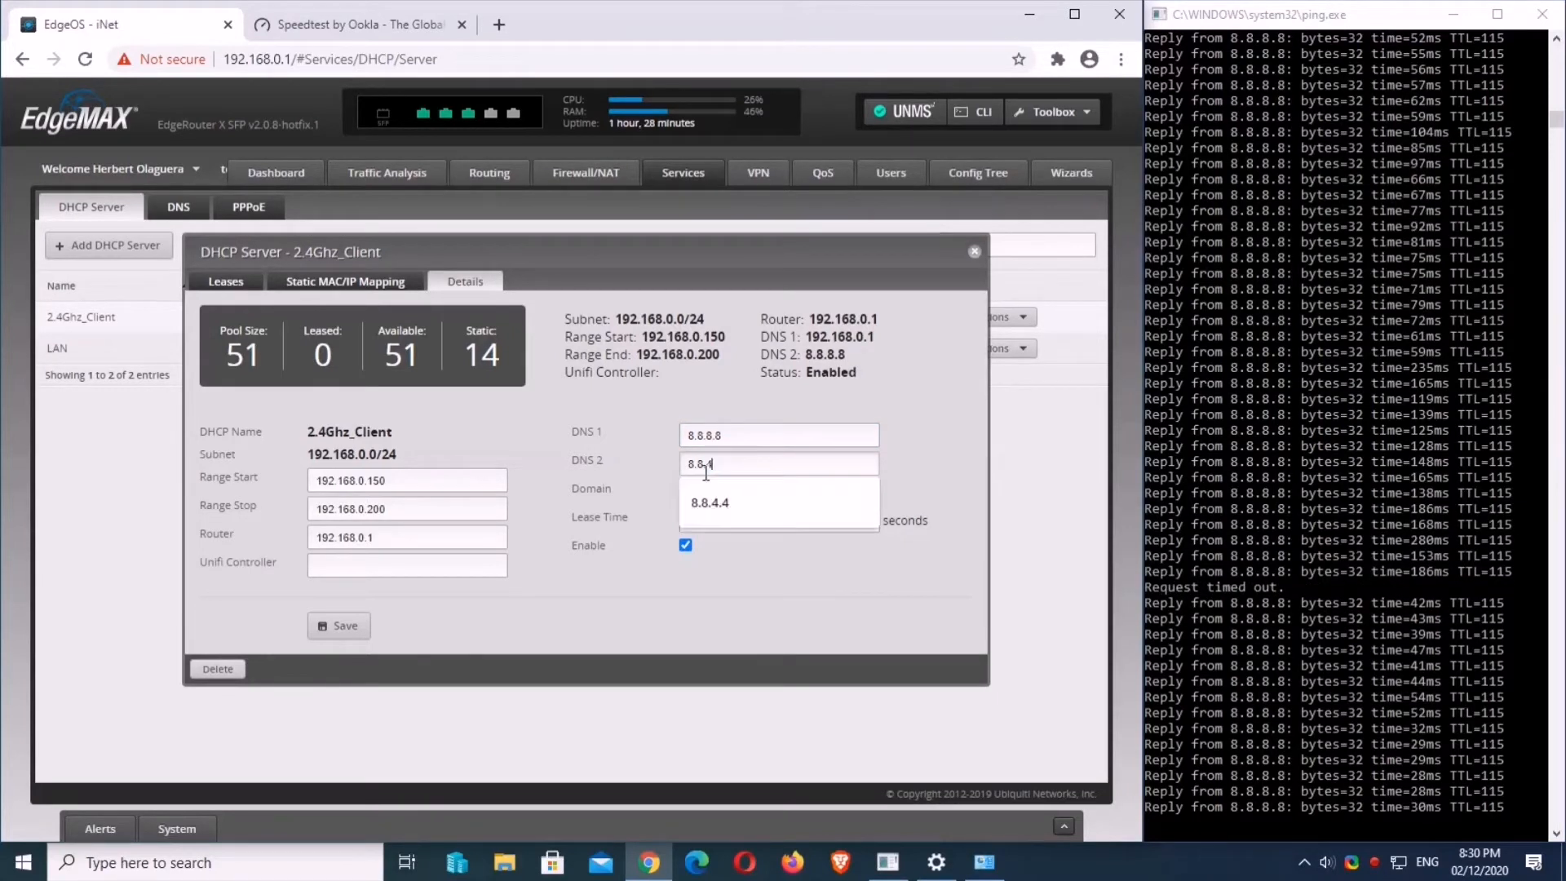
pyautogui.click(710, 503)
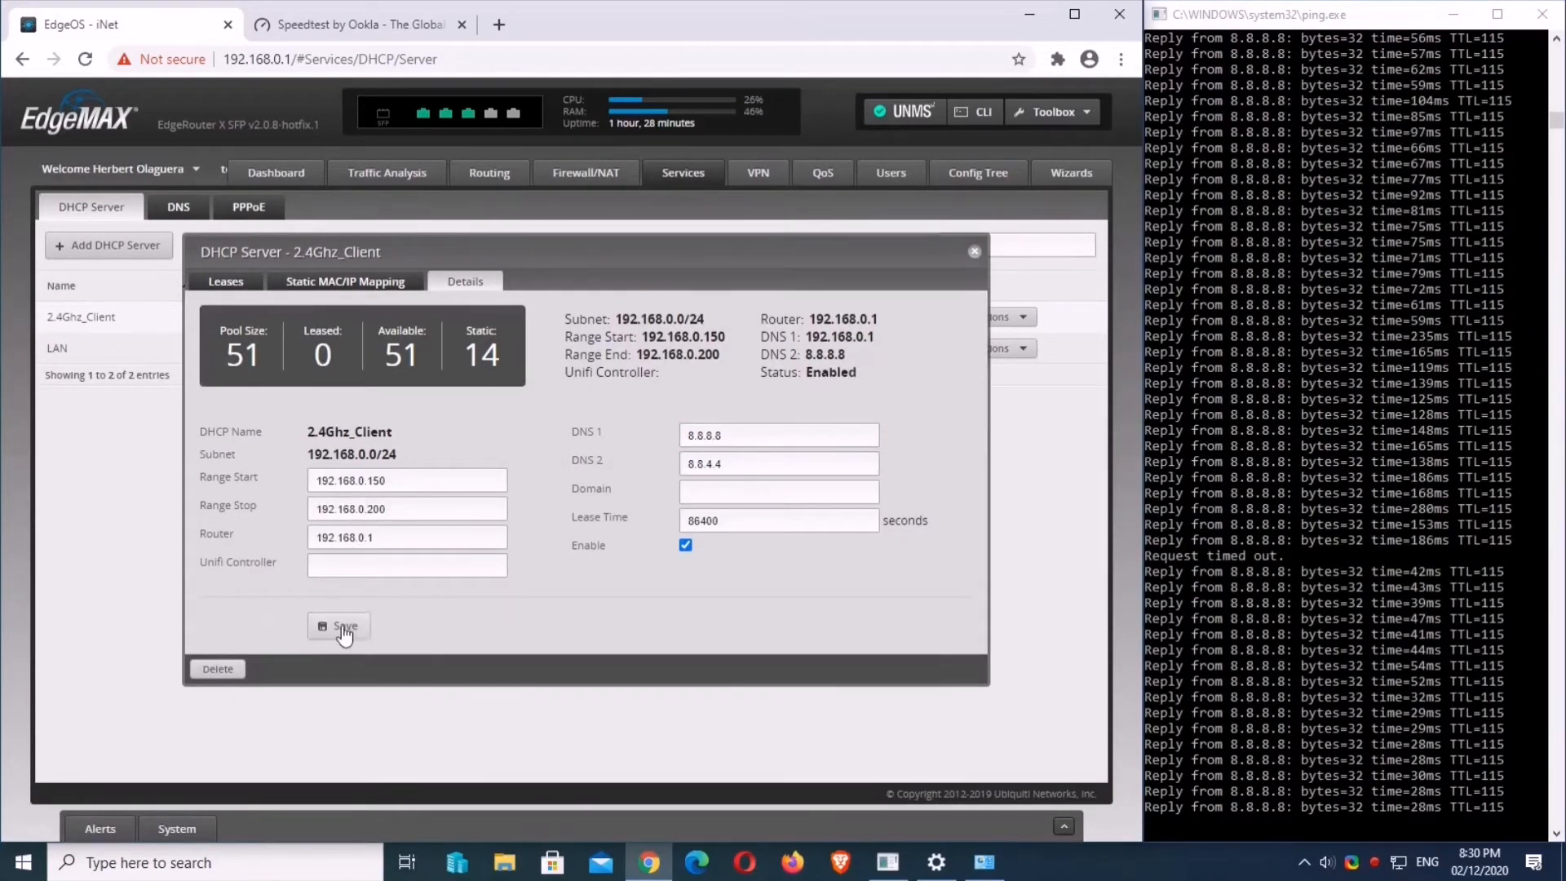
pyautogui.click(344, 625)
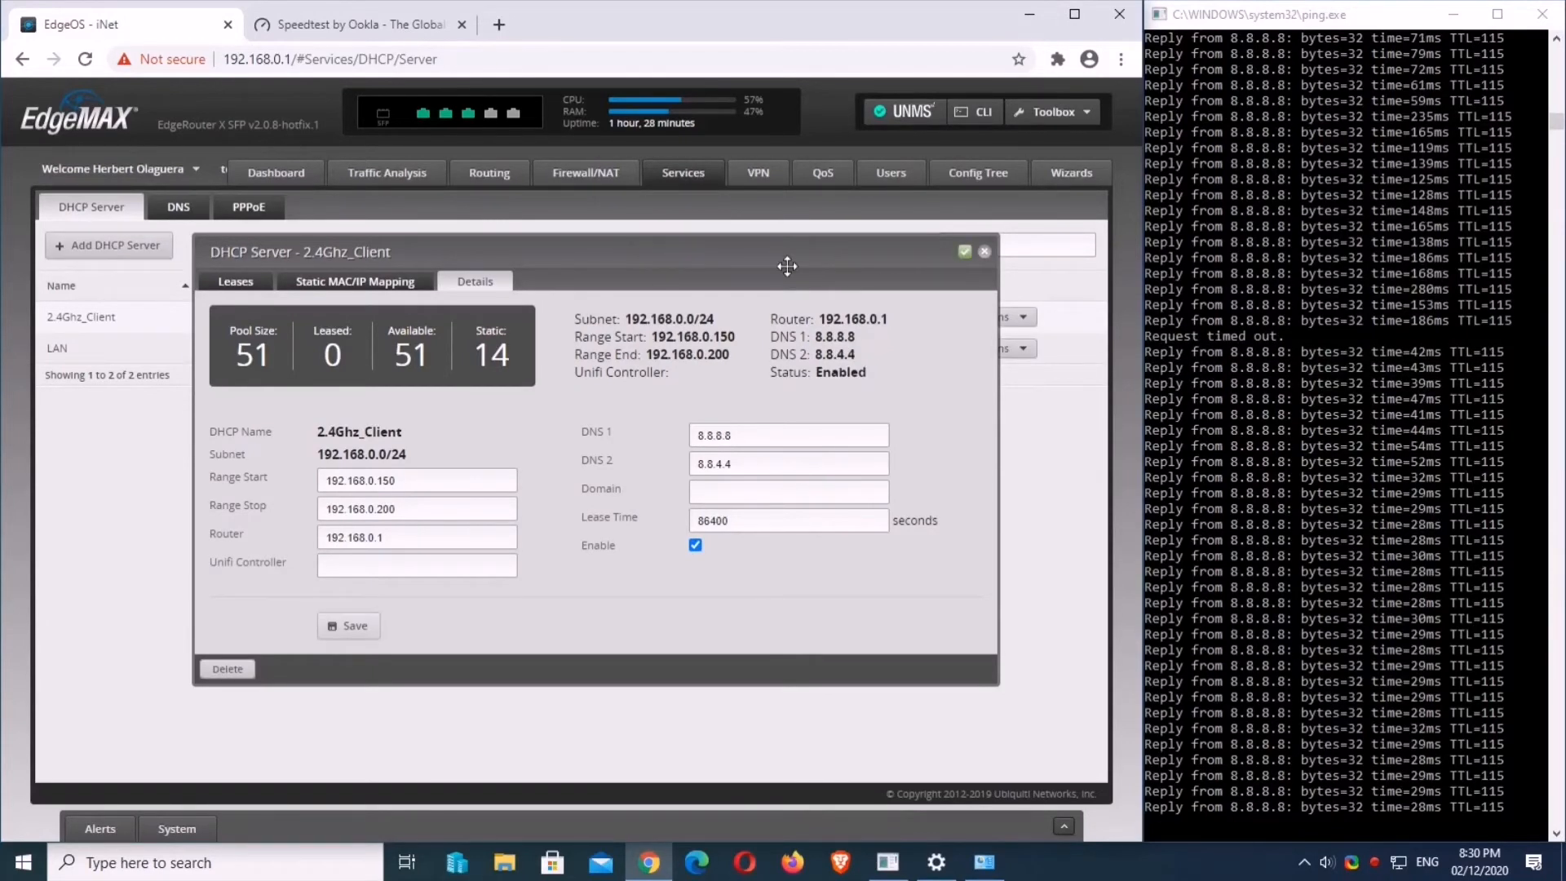
# - Close the 2.4Ghz_Client settings and switch back to the Speedtest page
pyautogui.click(982, 251)
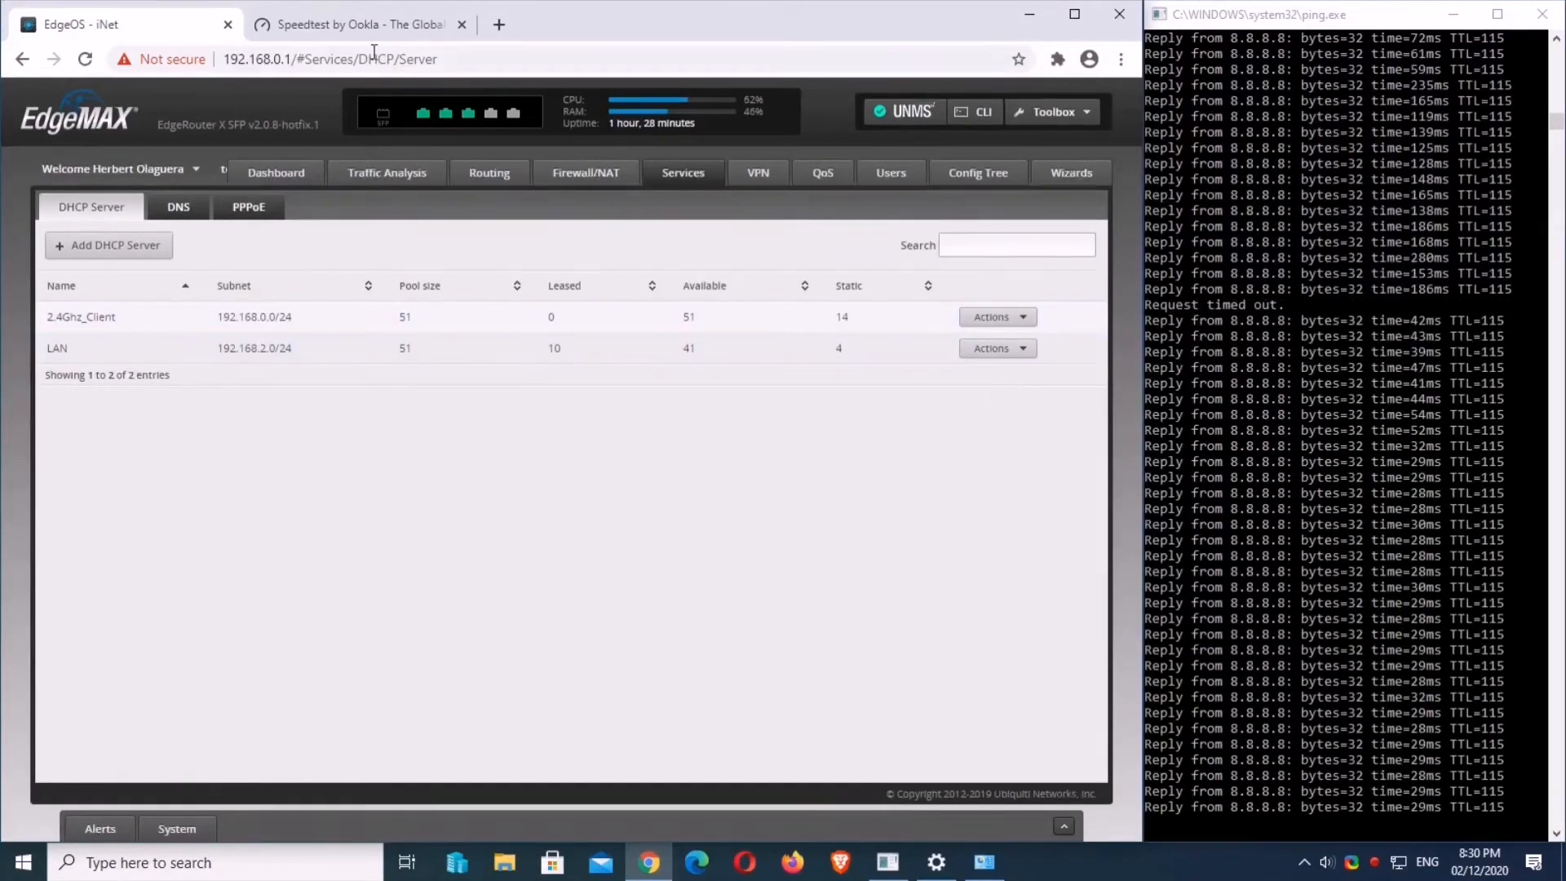
pyautogui.click(354, 24)
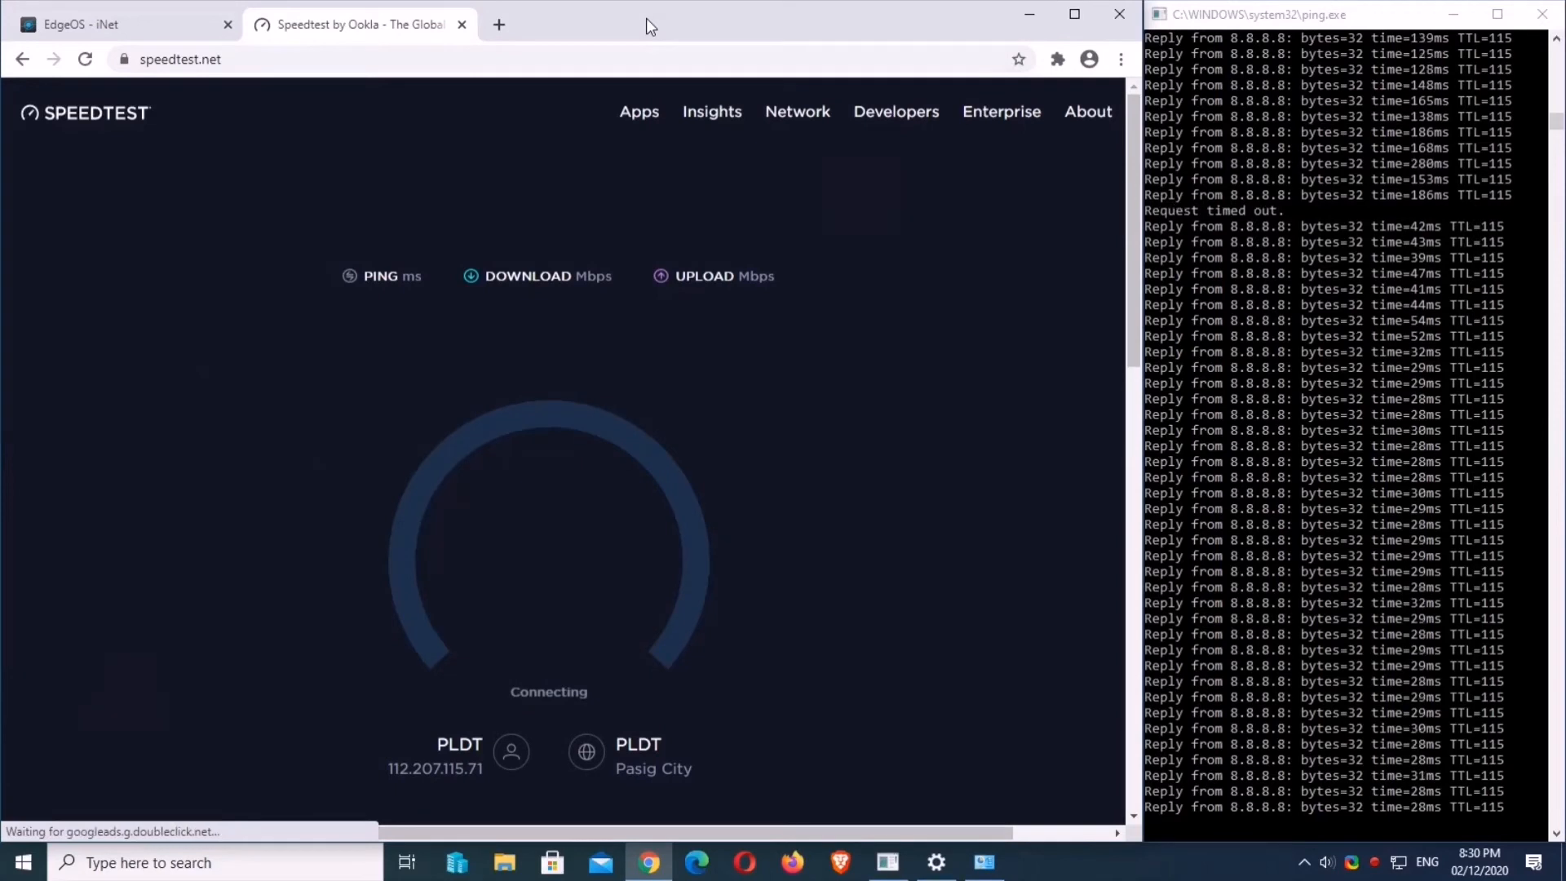